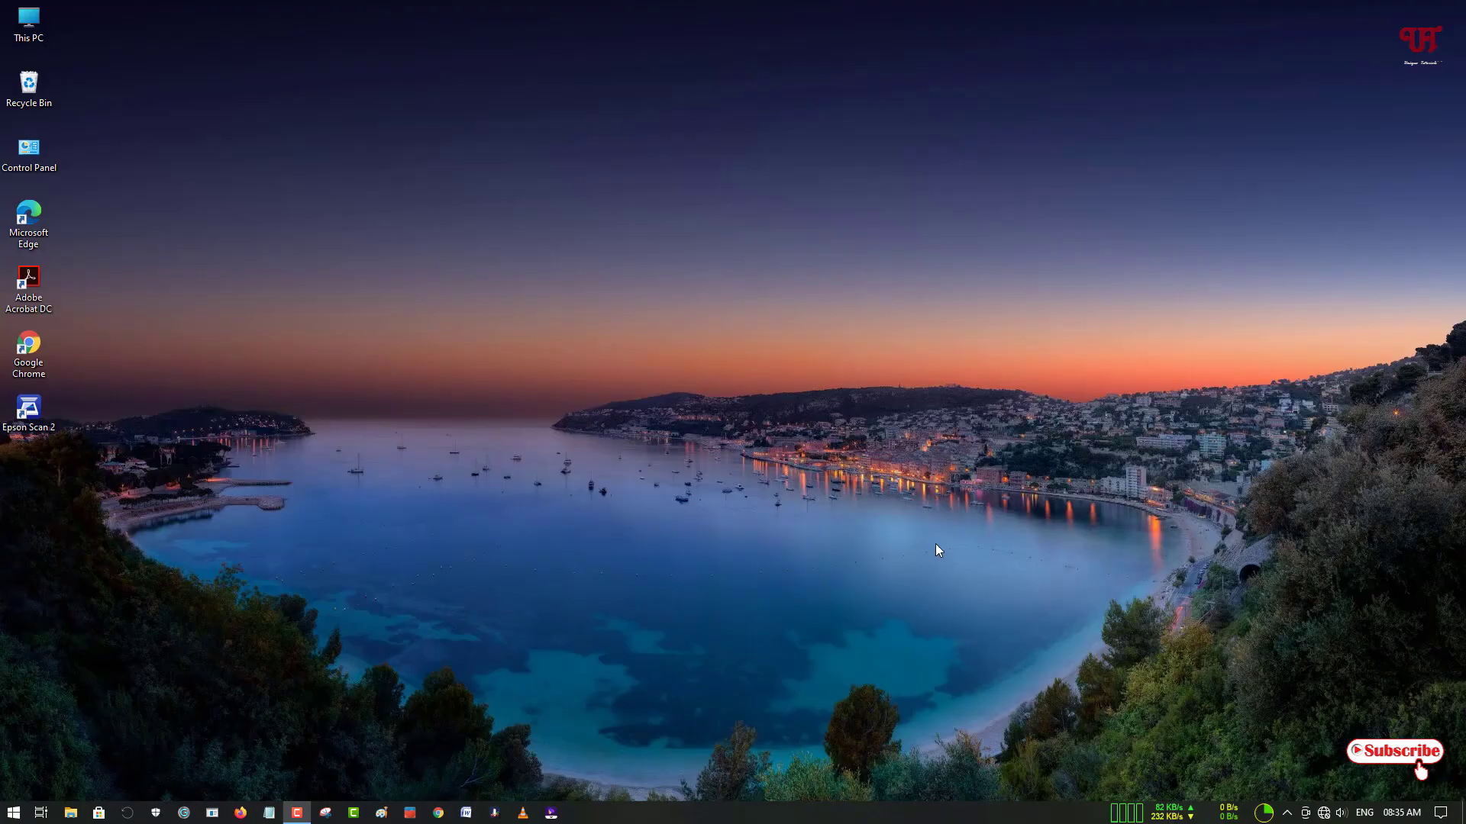
mouse_move(739, 542)
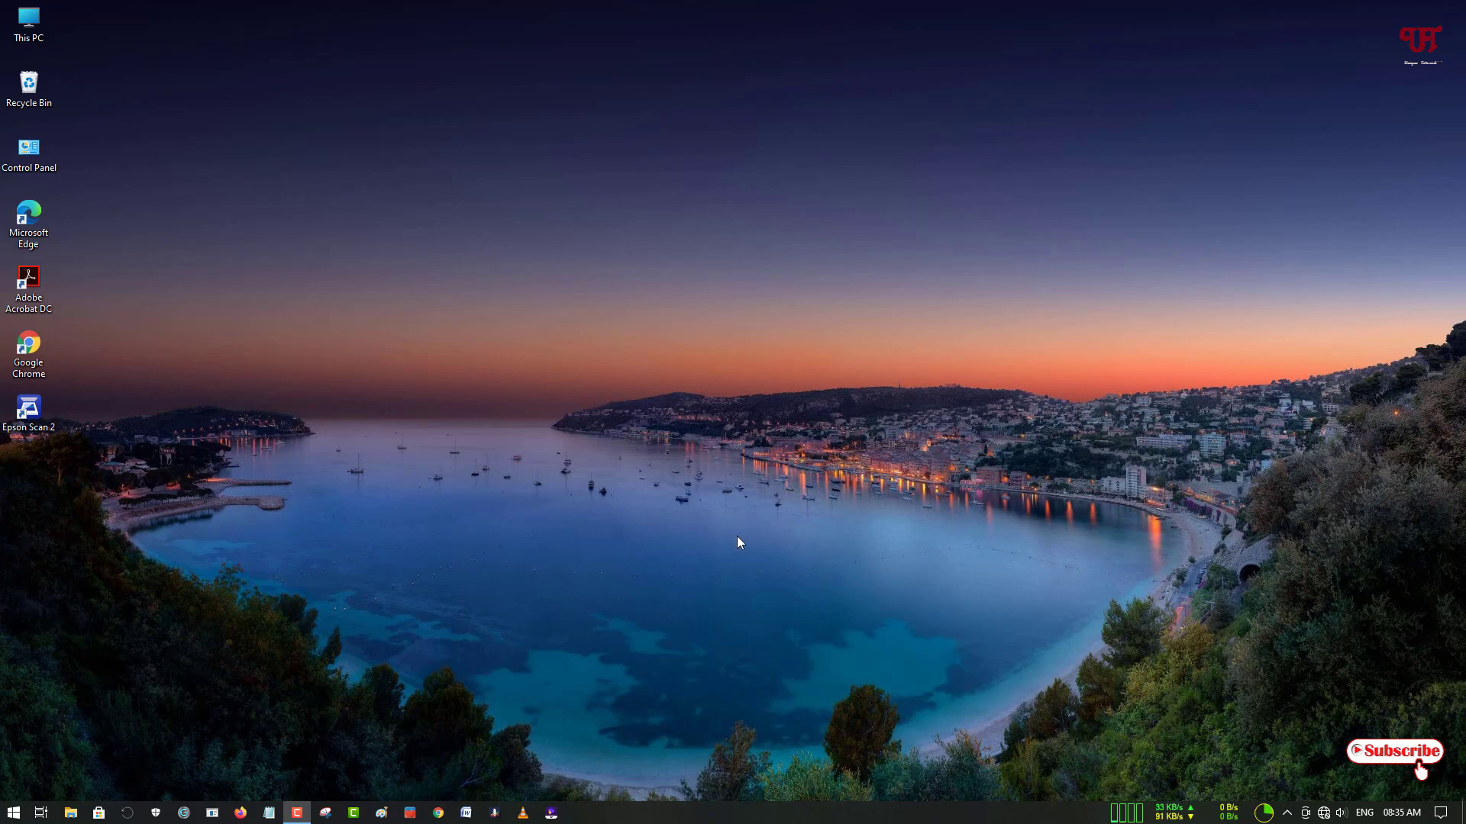
mouse_move(763, 494)
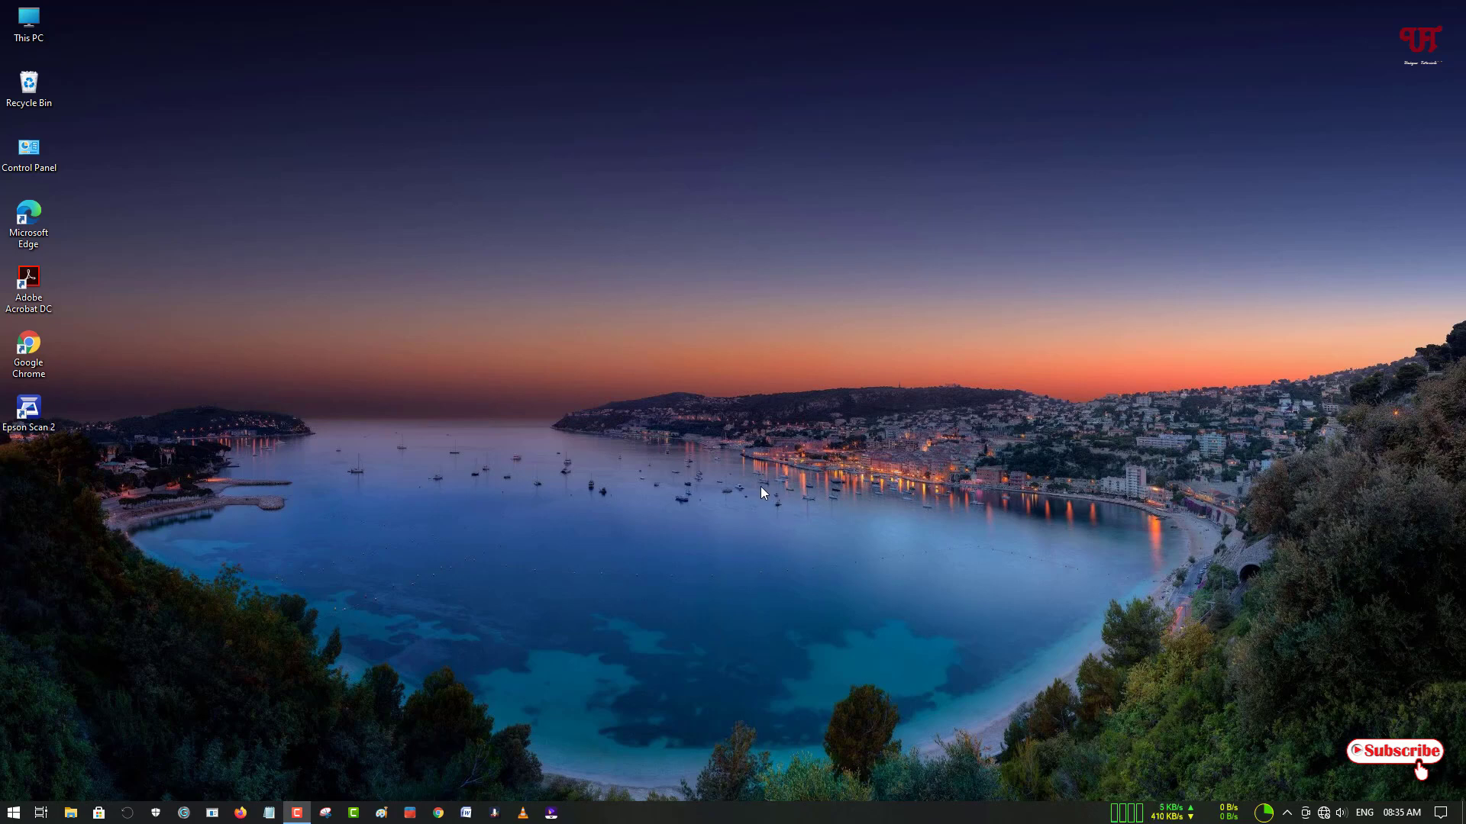
mouse_move(692, 515)
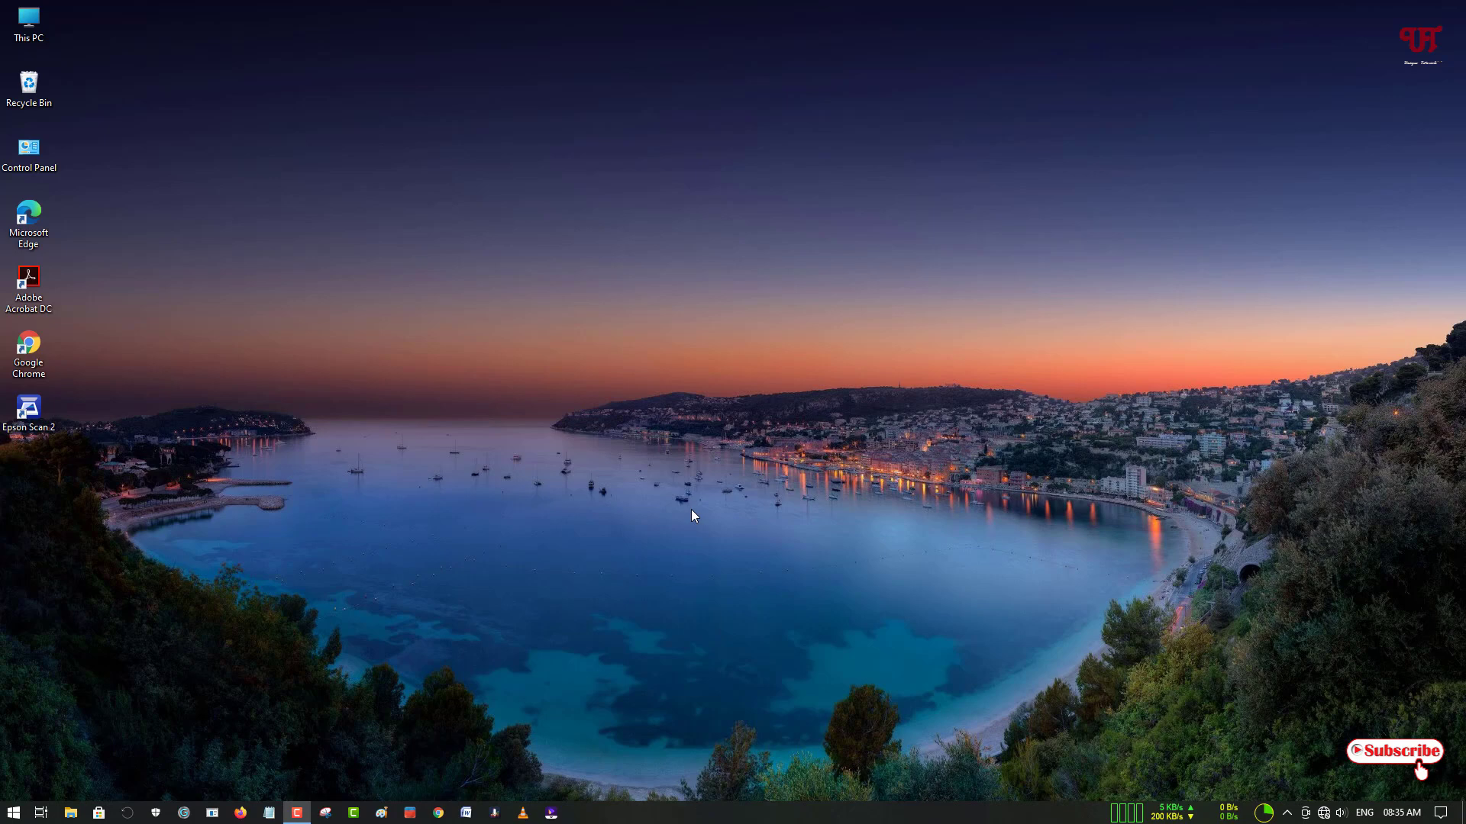
mouse_move(876, 759)
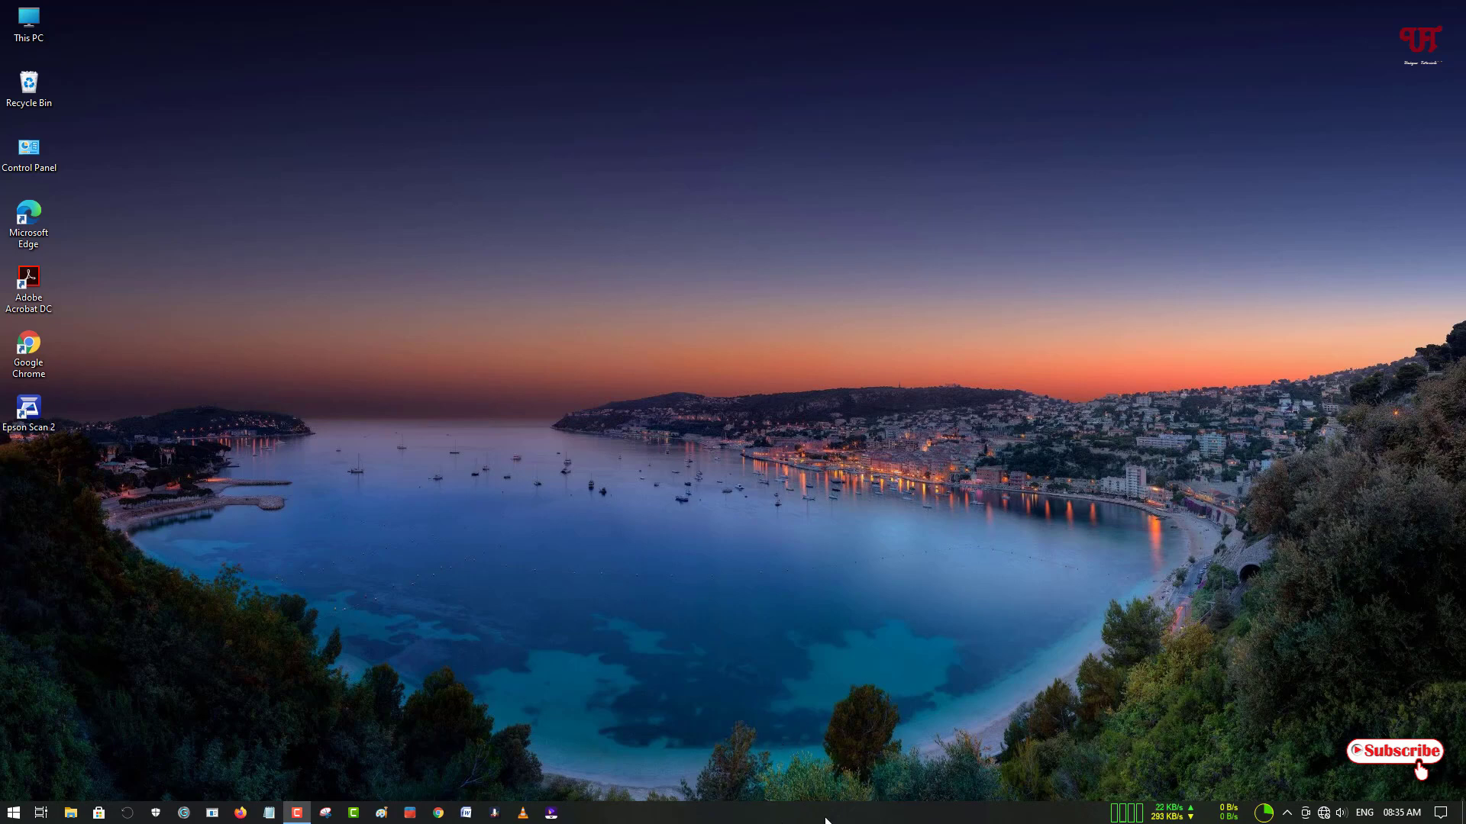
mouse_move(827, 820)
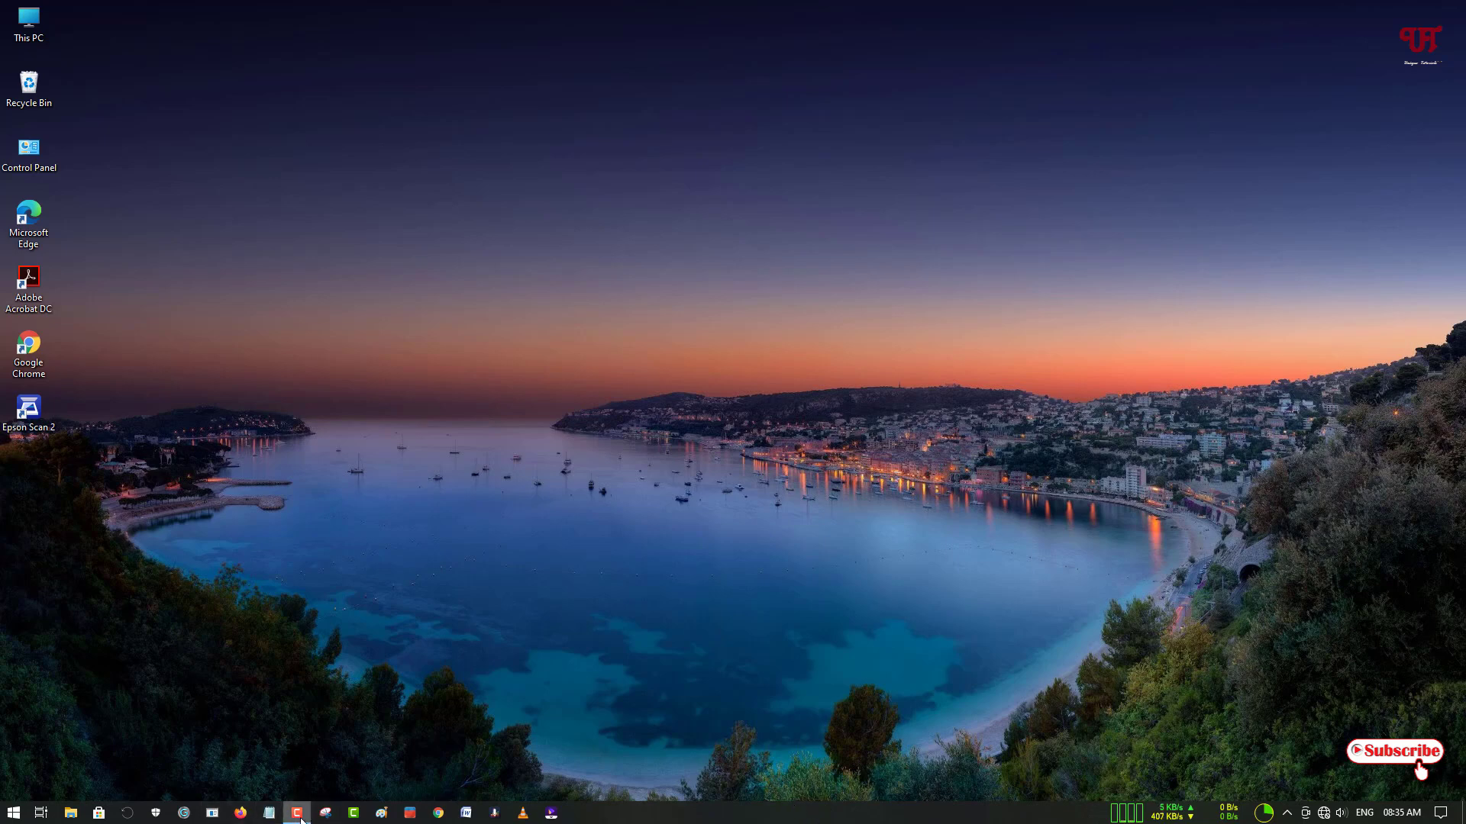
Launch Firefox from the taskbar so it shows its new-tab start page
click(298, 812)
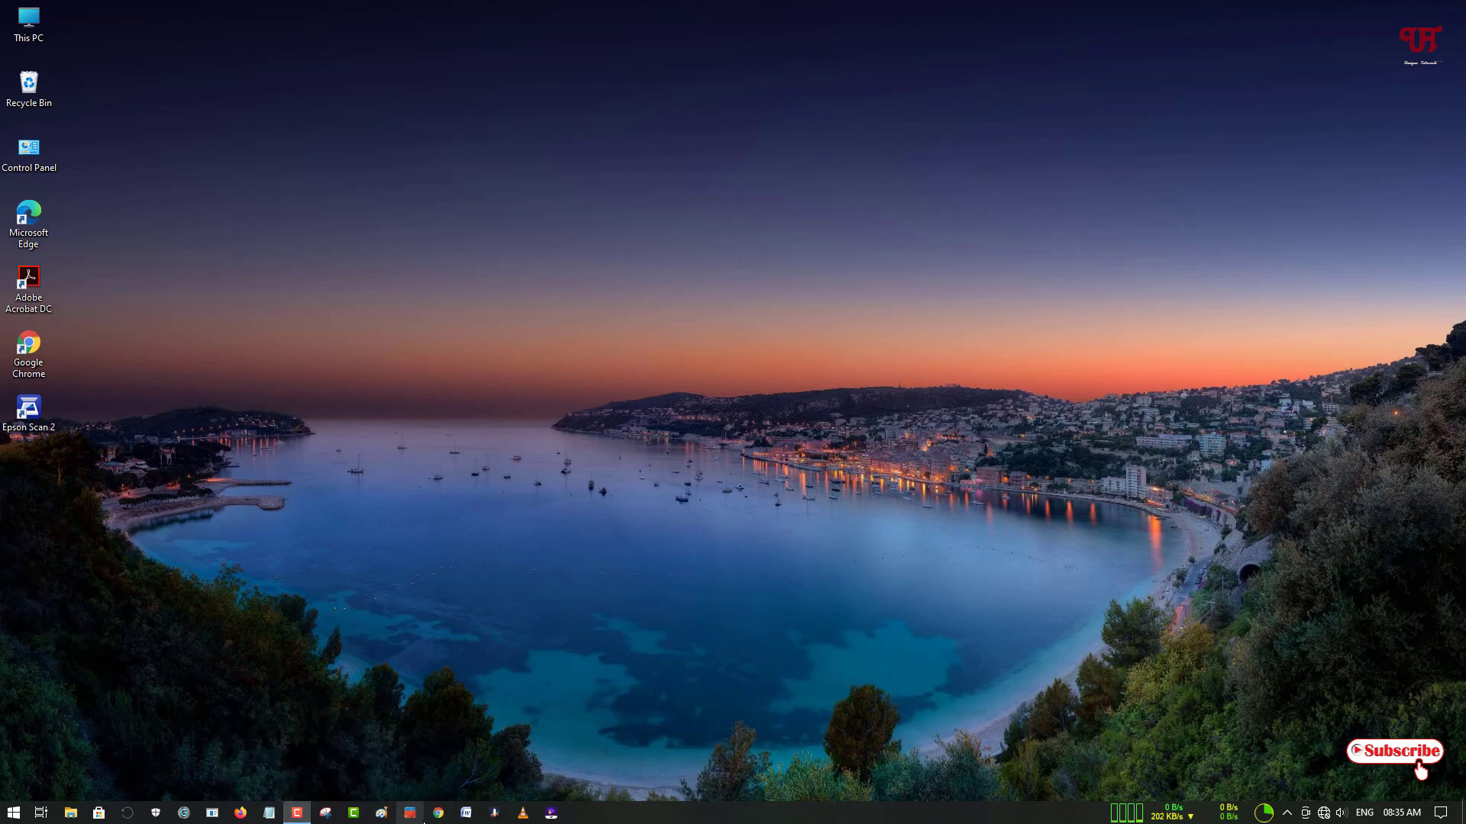
click(296, 812)
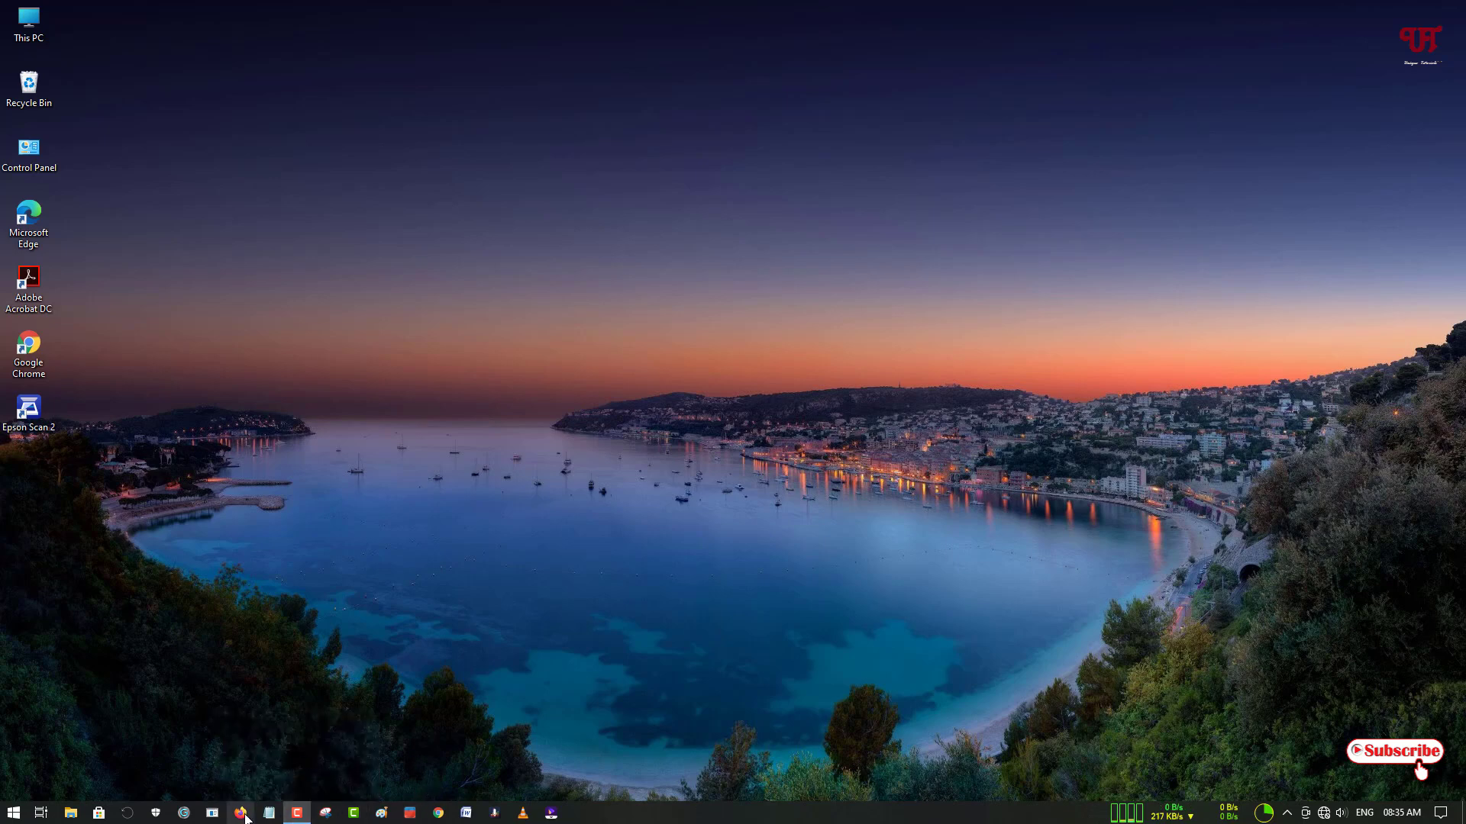
click(240, 813)
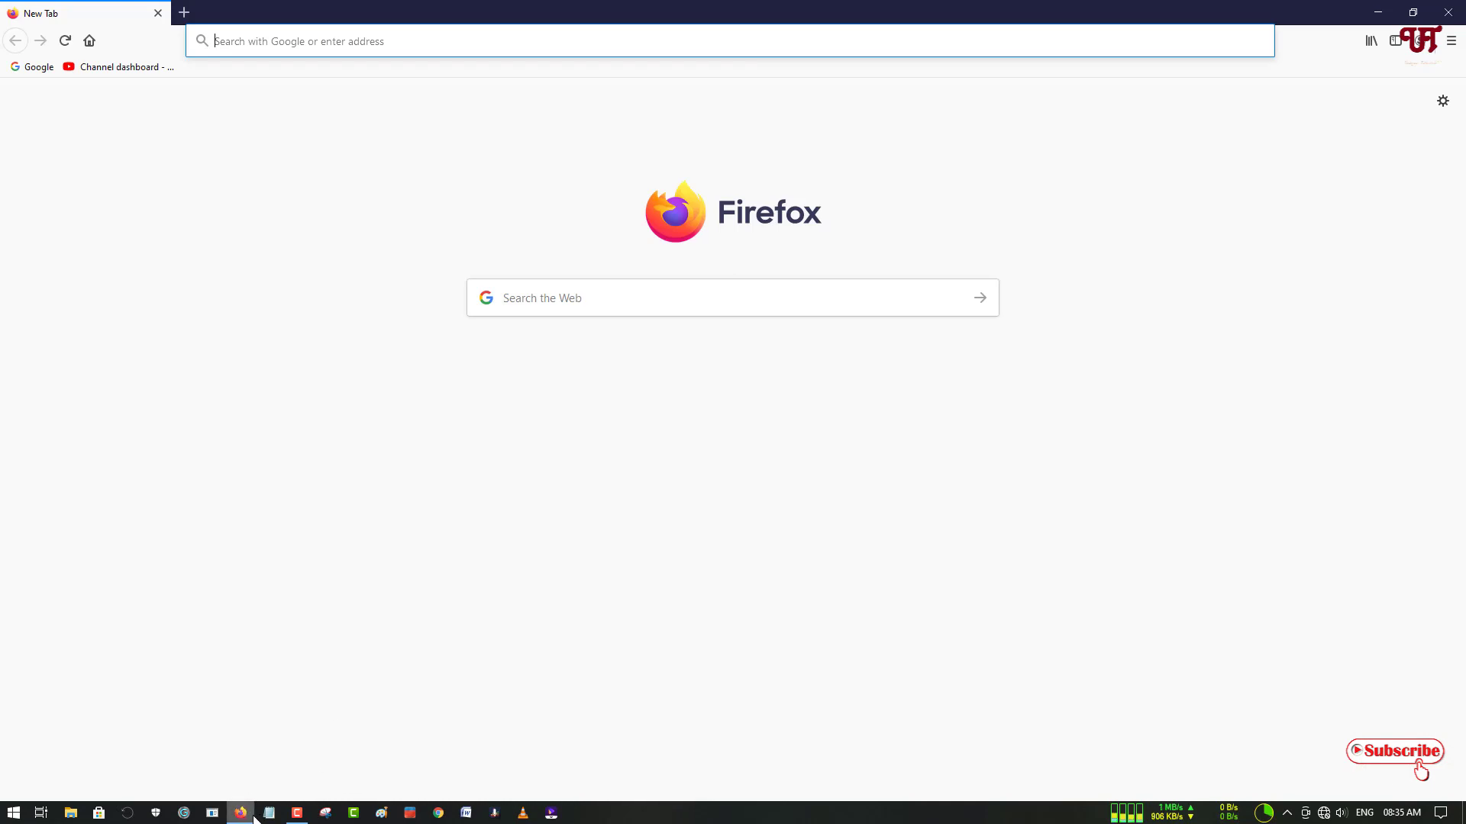
mouse_move(418, 681)
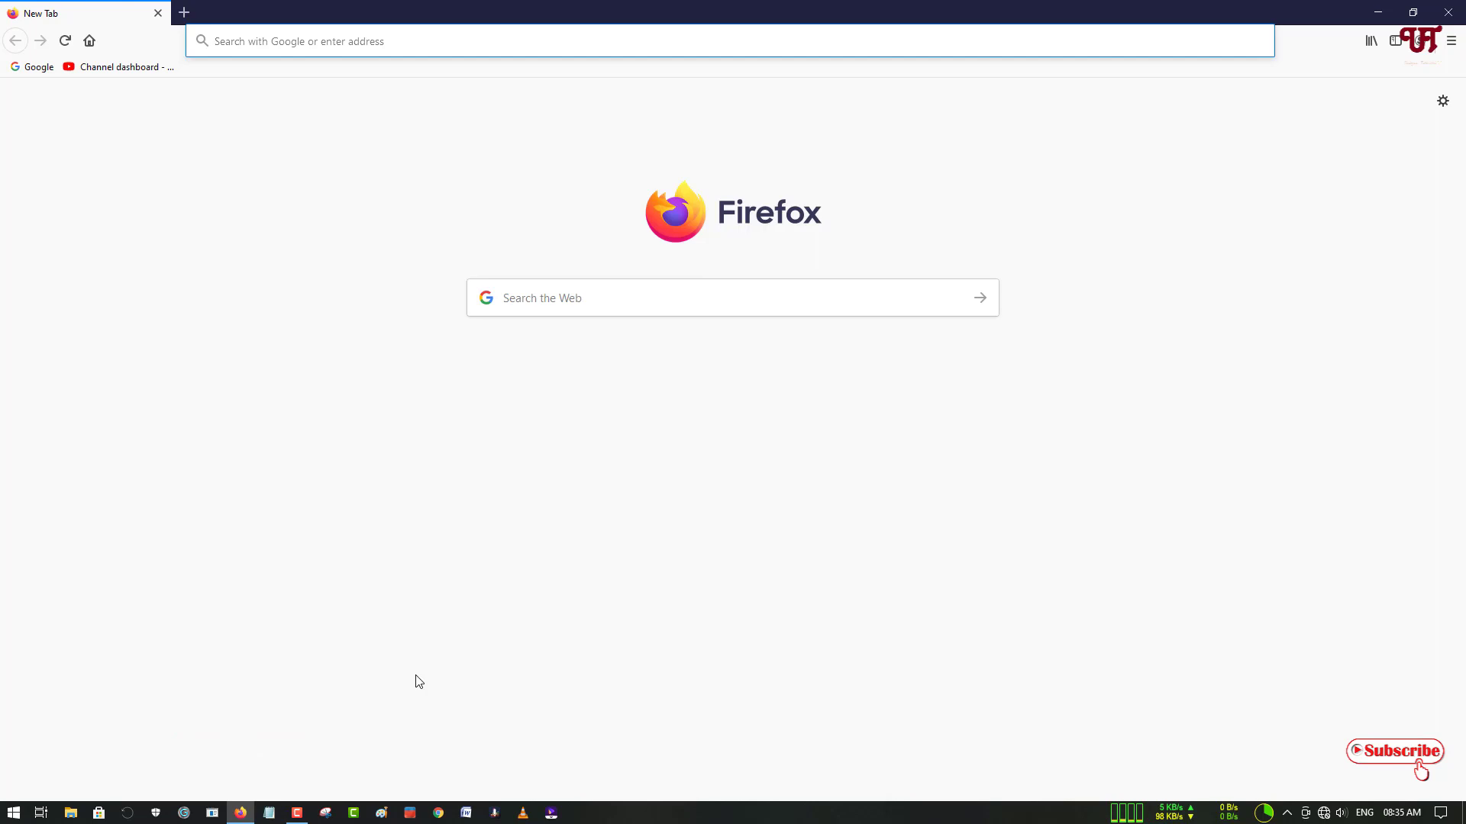
mouse_move(1374, 118)
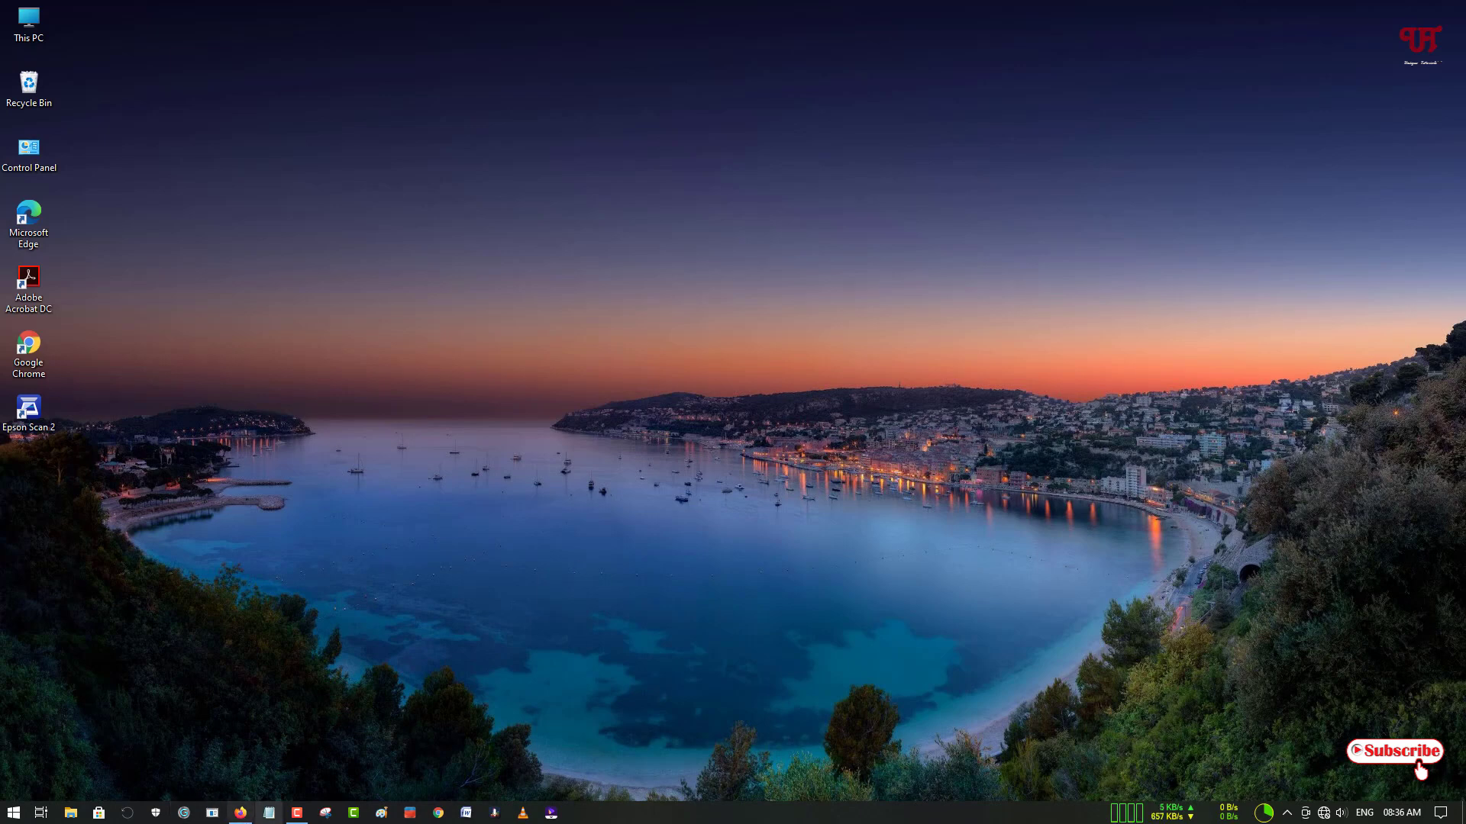
mouse_move(663, 776)
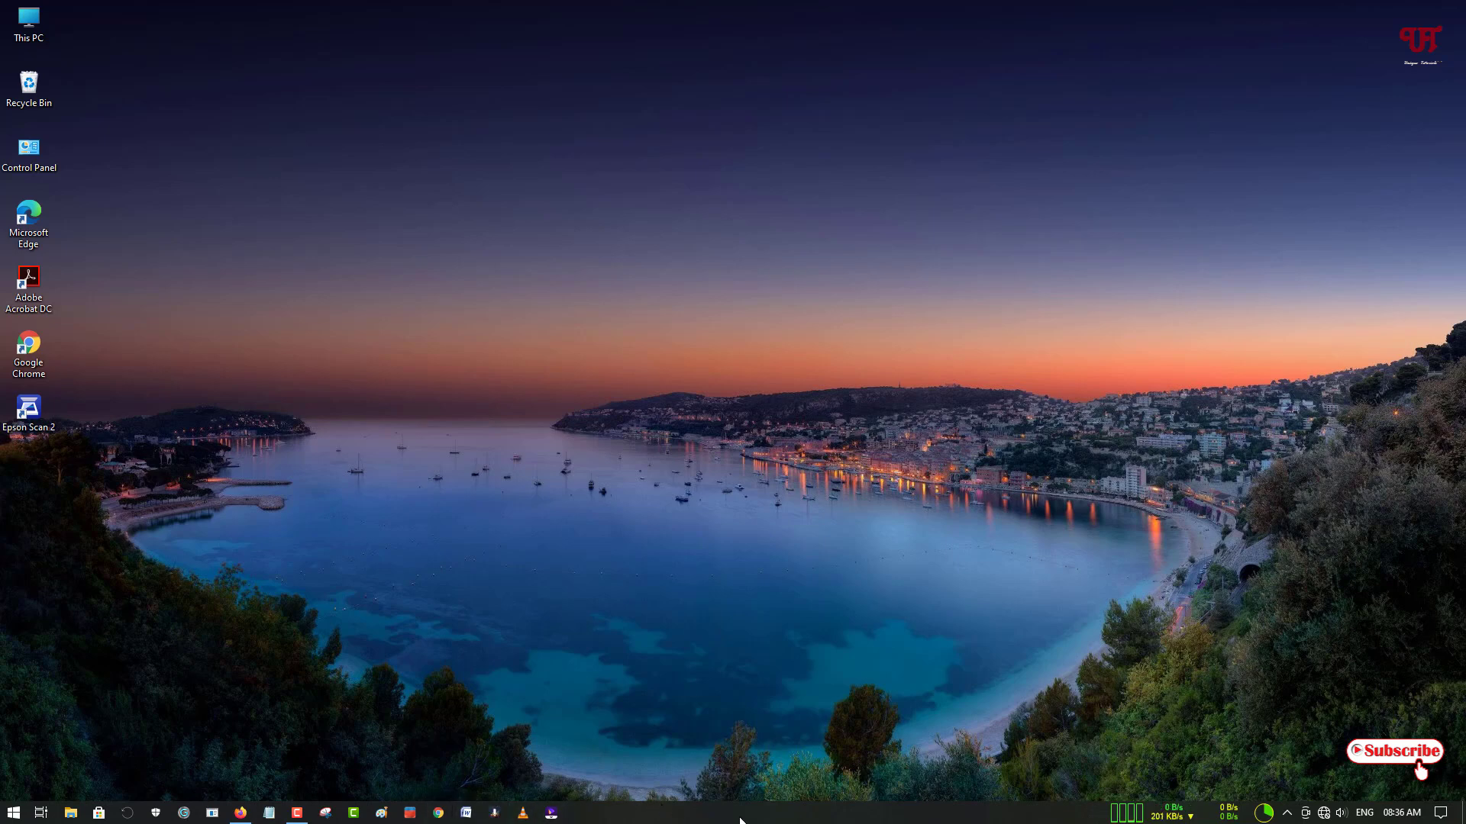
mouse_move(731, 806)
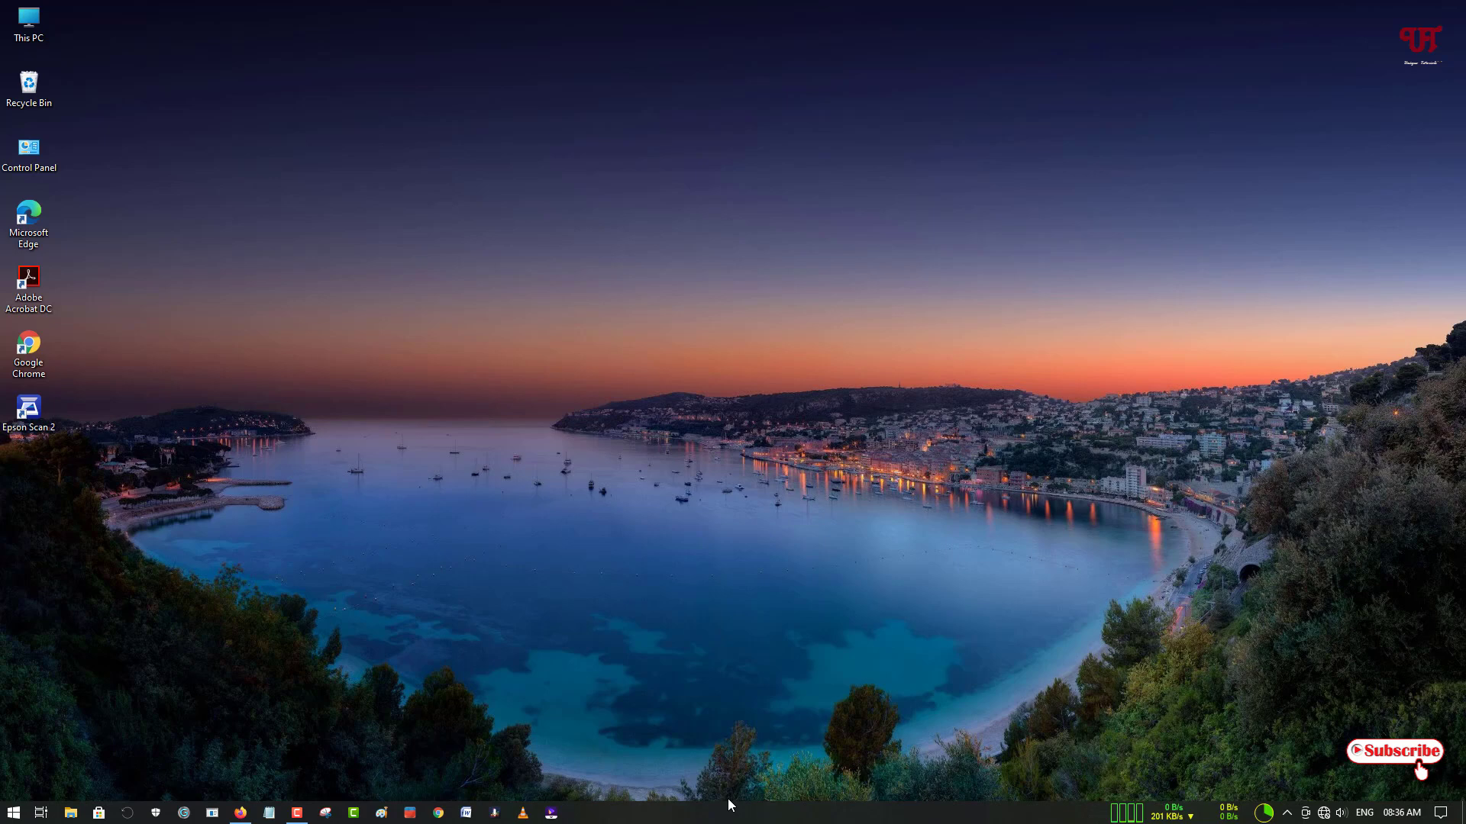
mouse_move(794, 811)
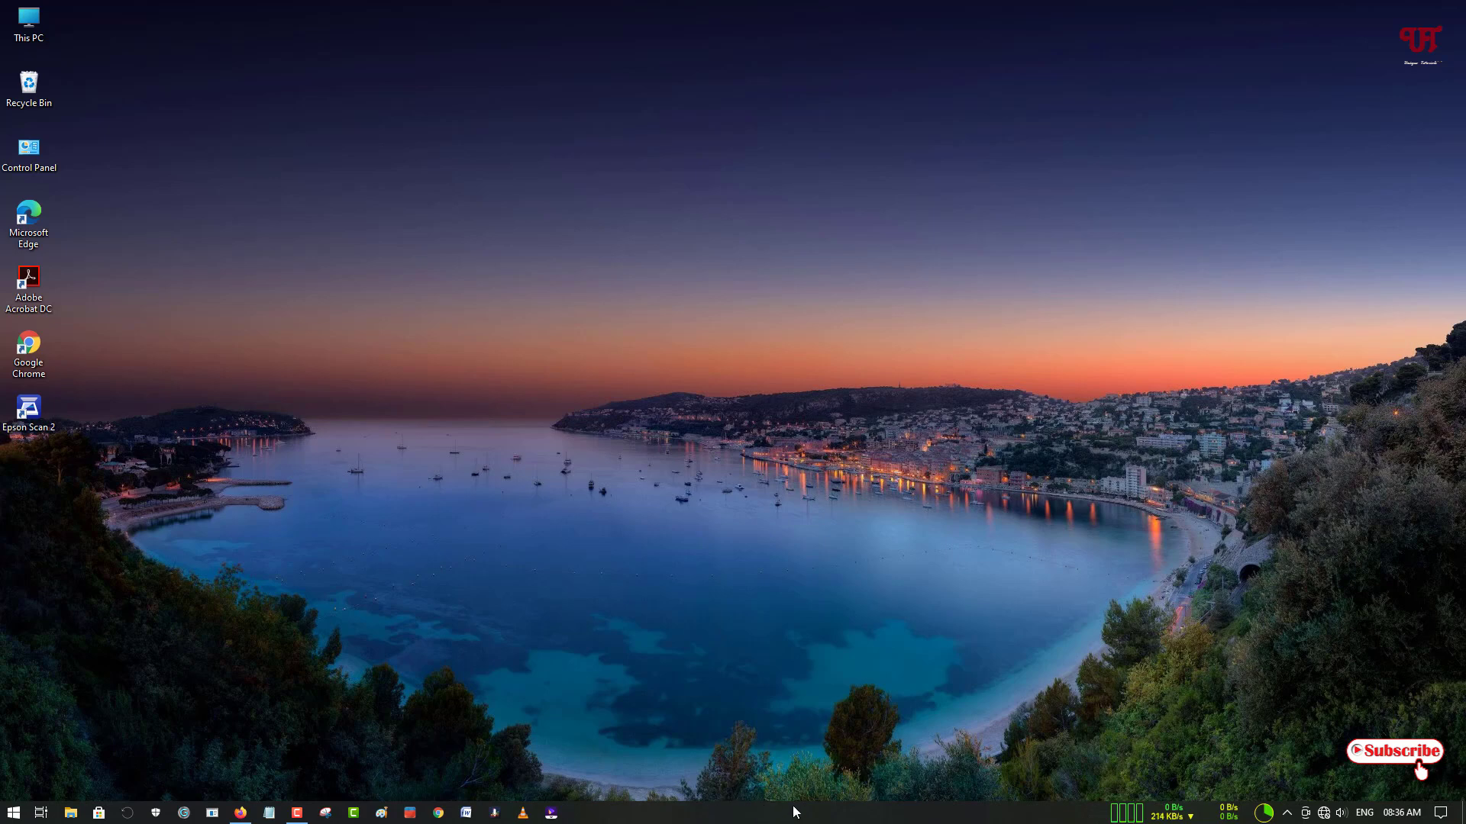
mouse_move(762, 815)
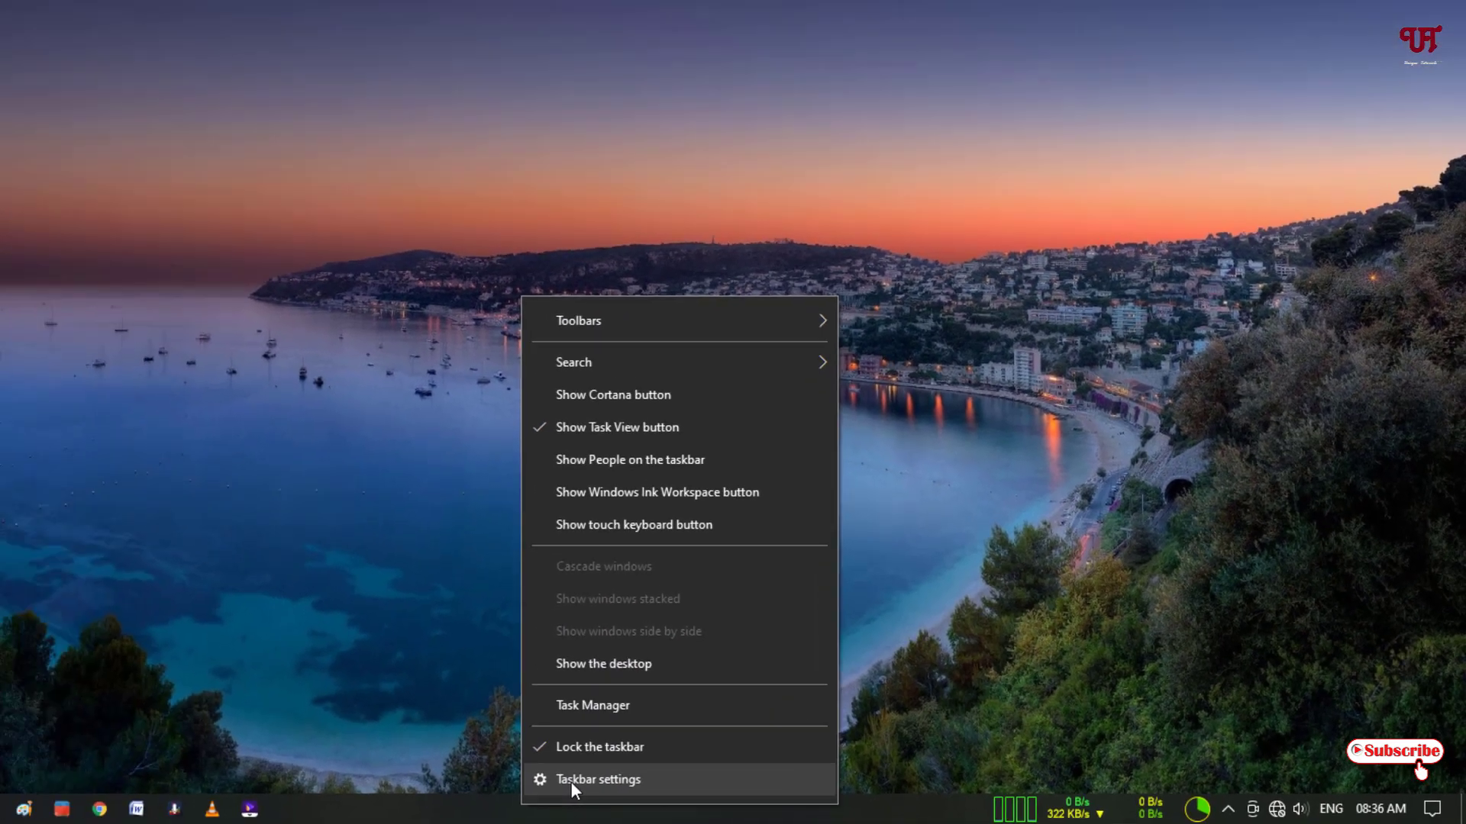
Go to the Taskbar settings page showing the Combine taskbar buttons option
click(599, 779)
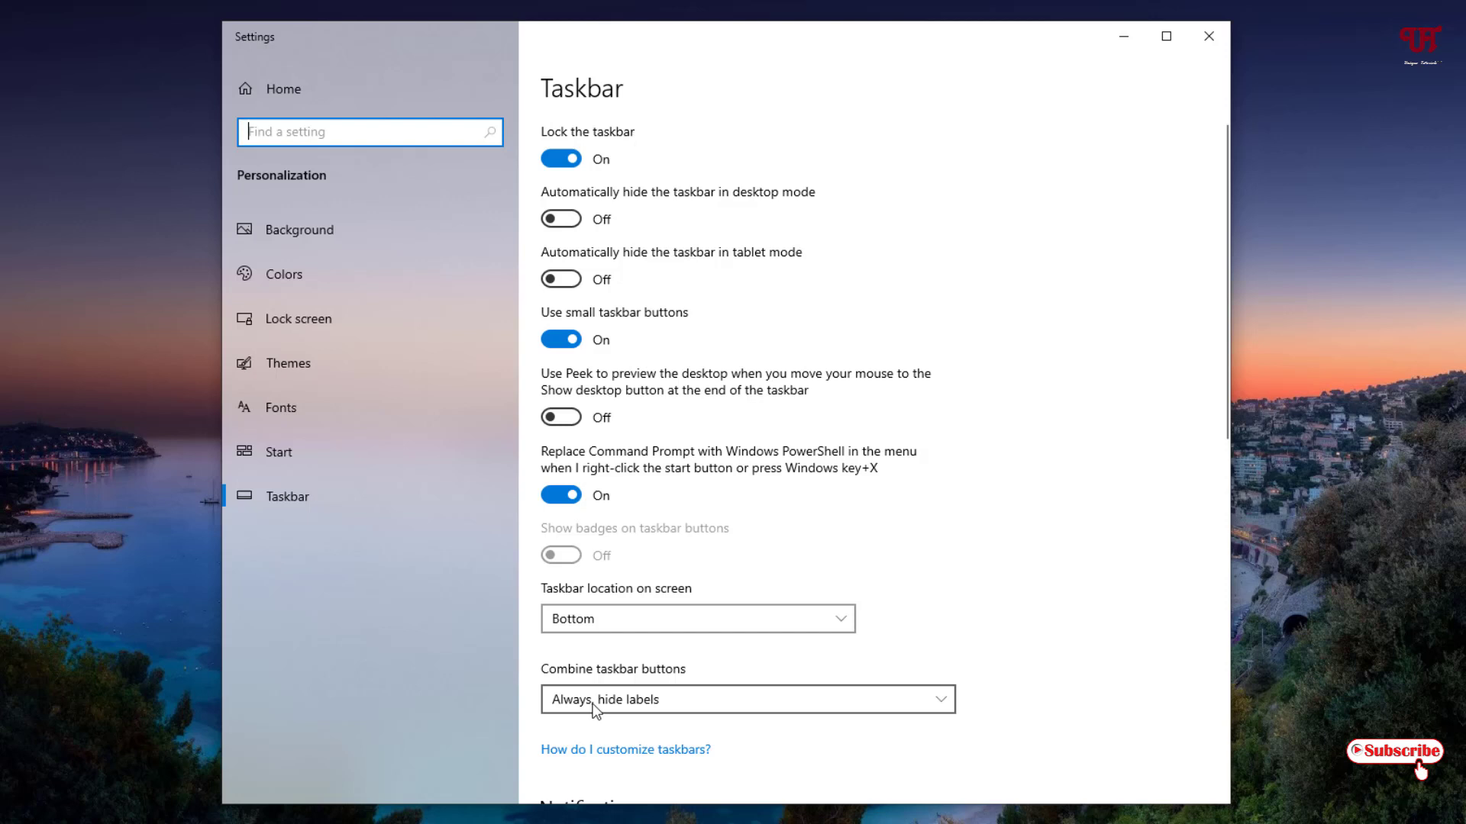
mouse_move(635, 721)
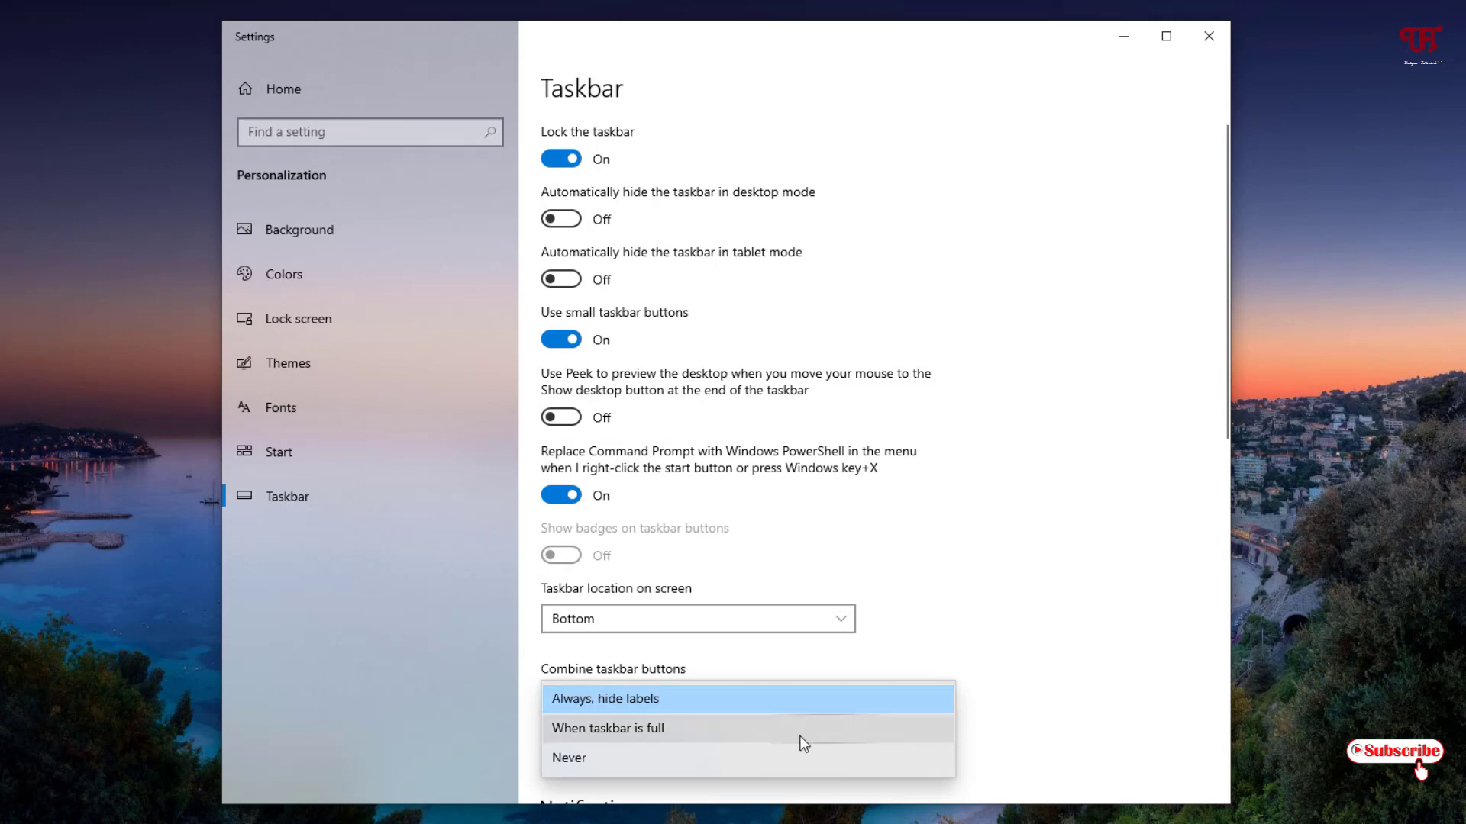
mouse_move(574, 786)
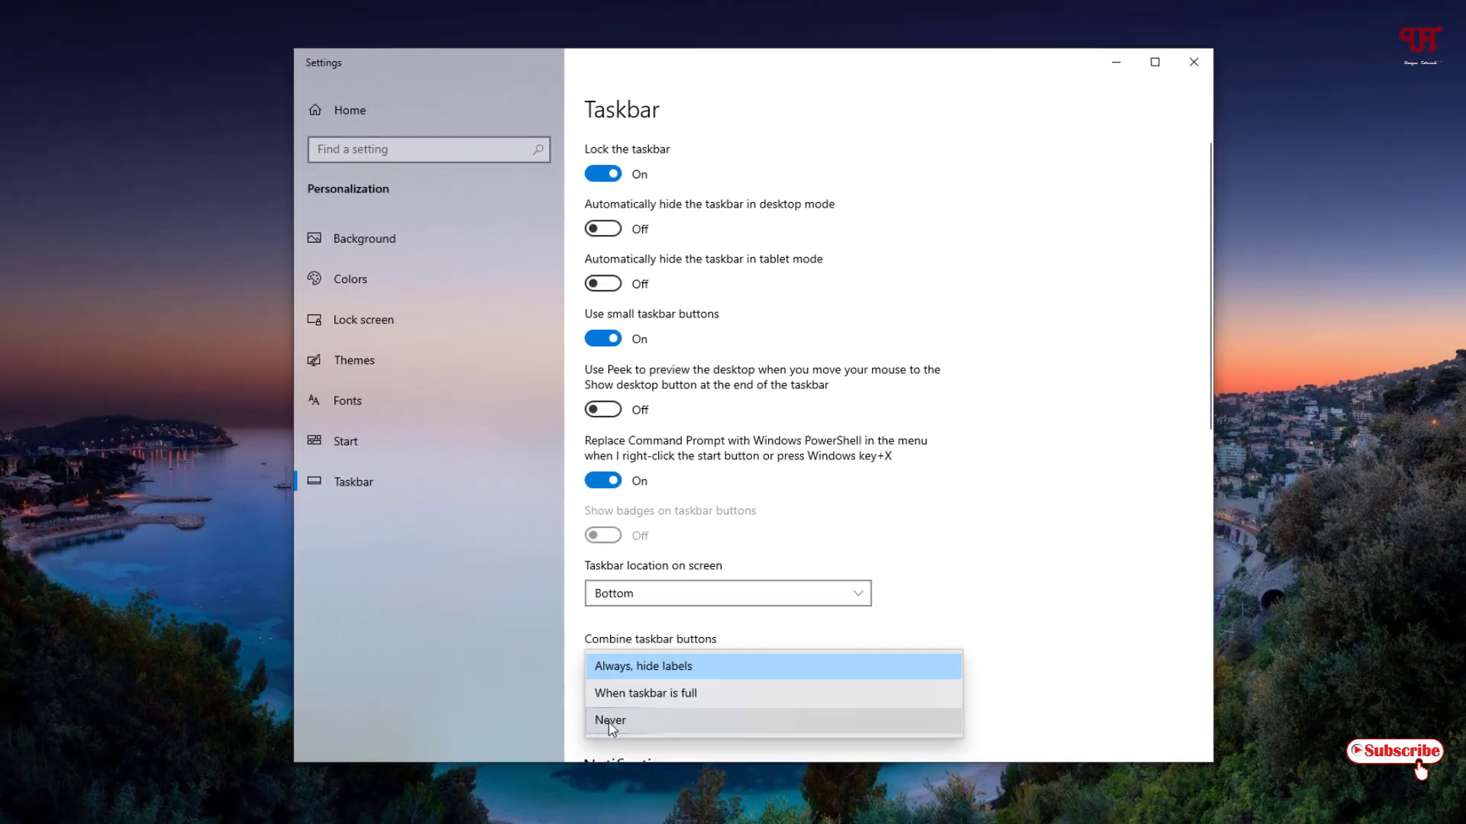
click(610, 719)
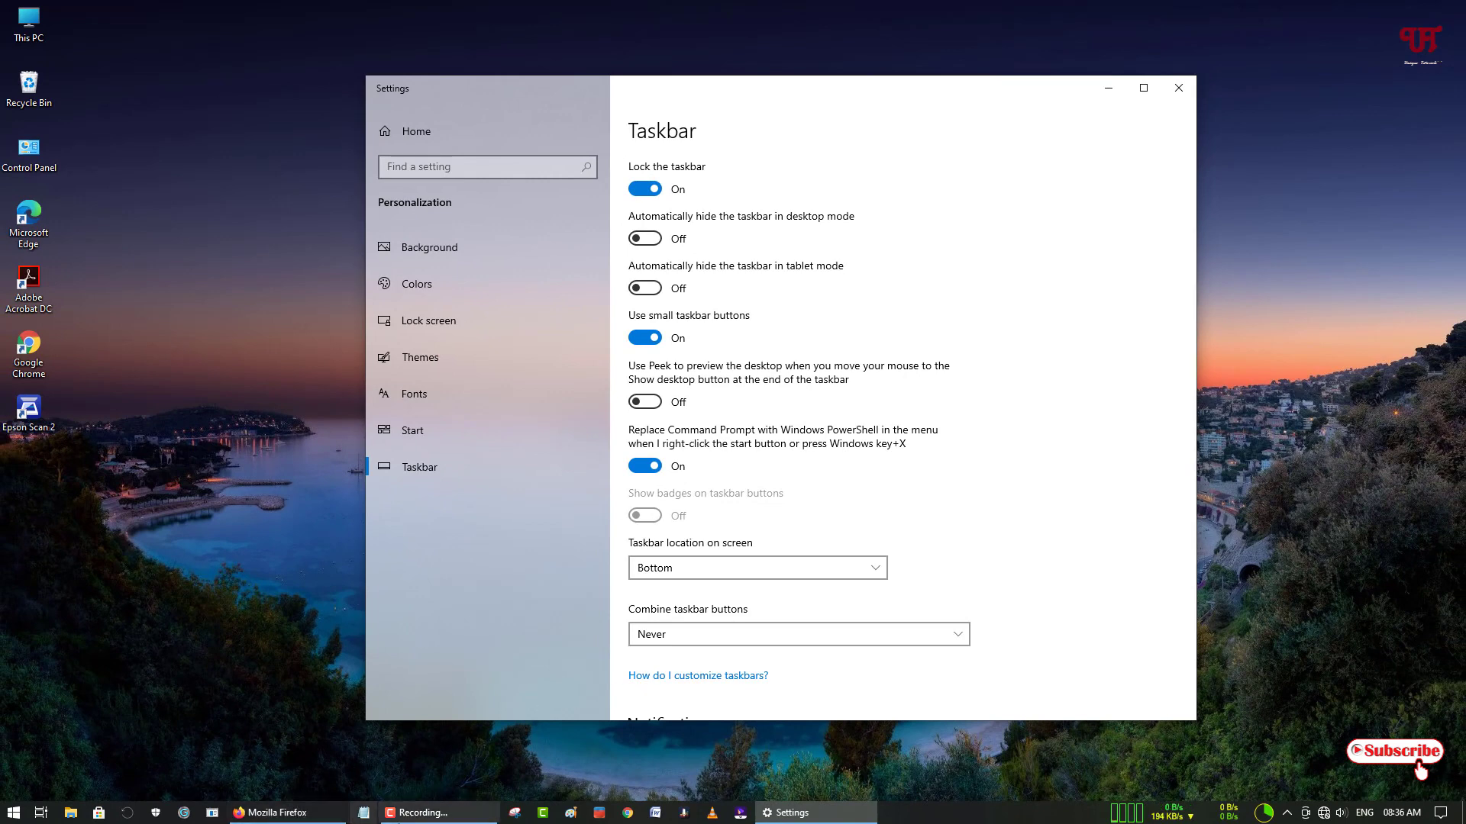
mouse_move(814, 812)
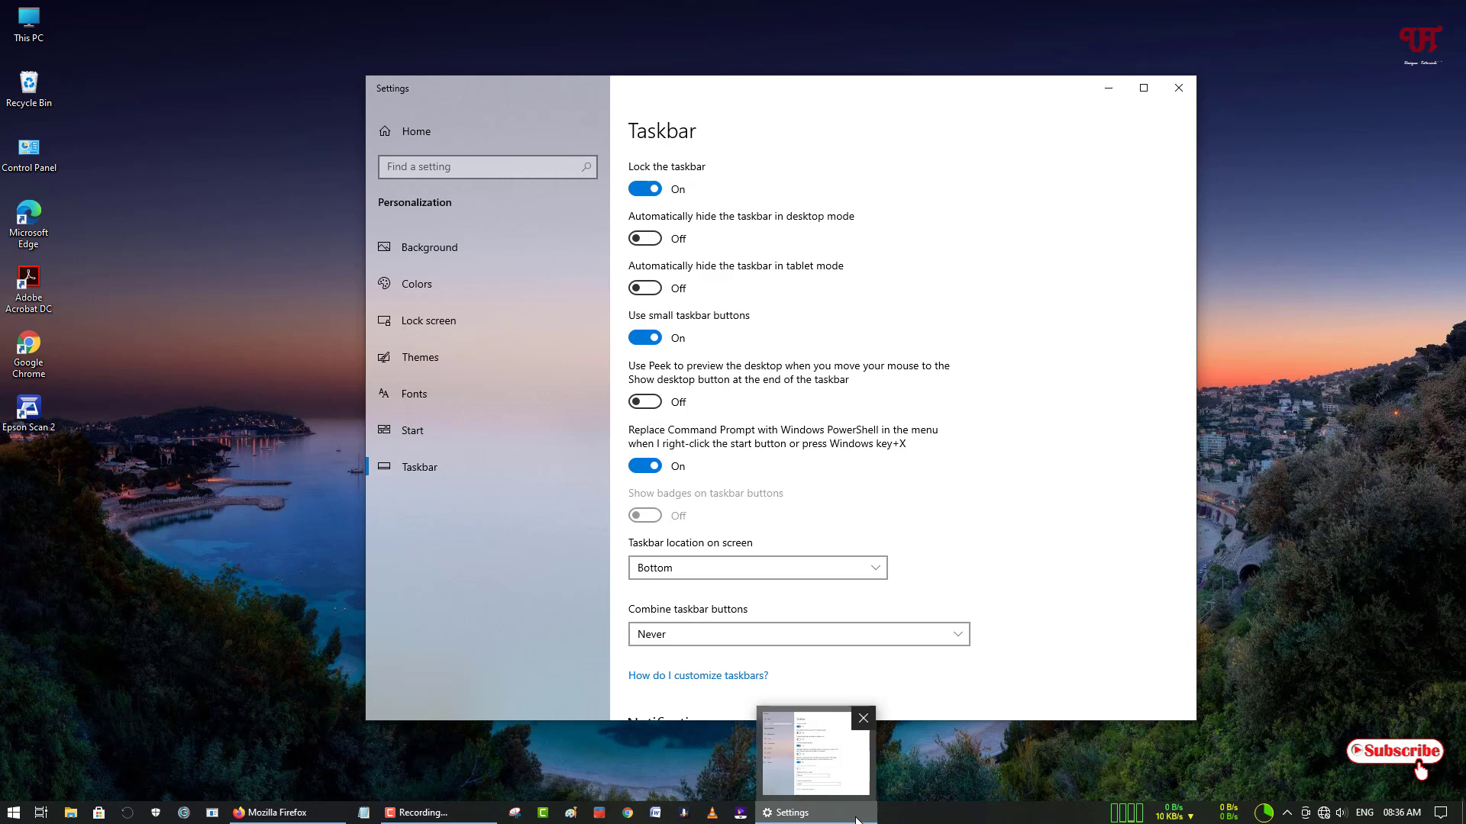
mouse_move(278, 812)
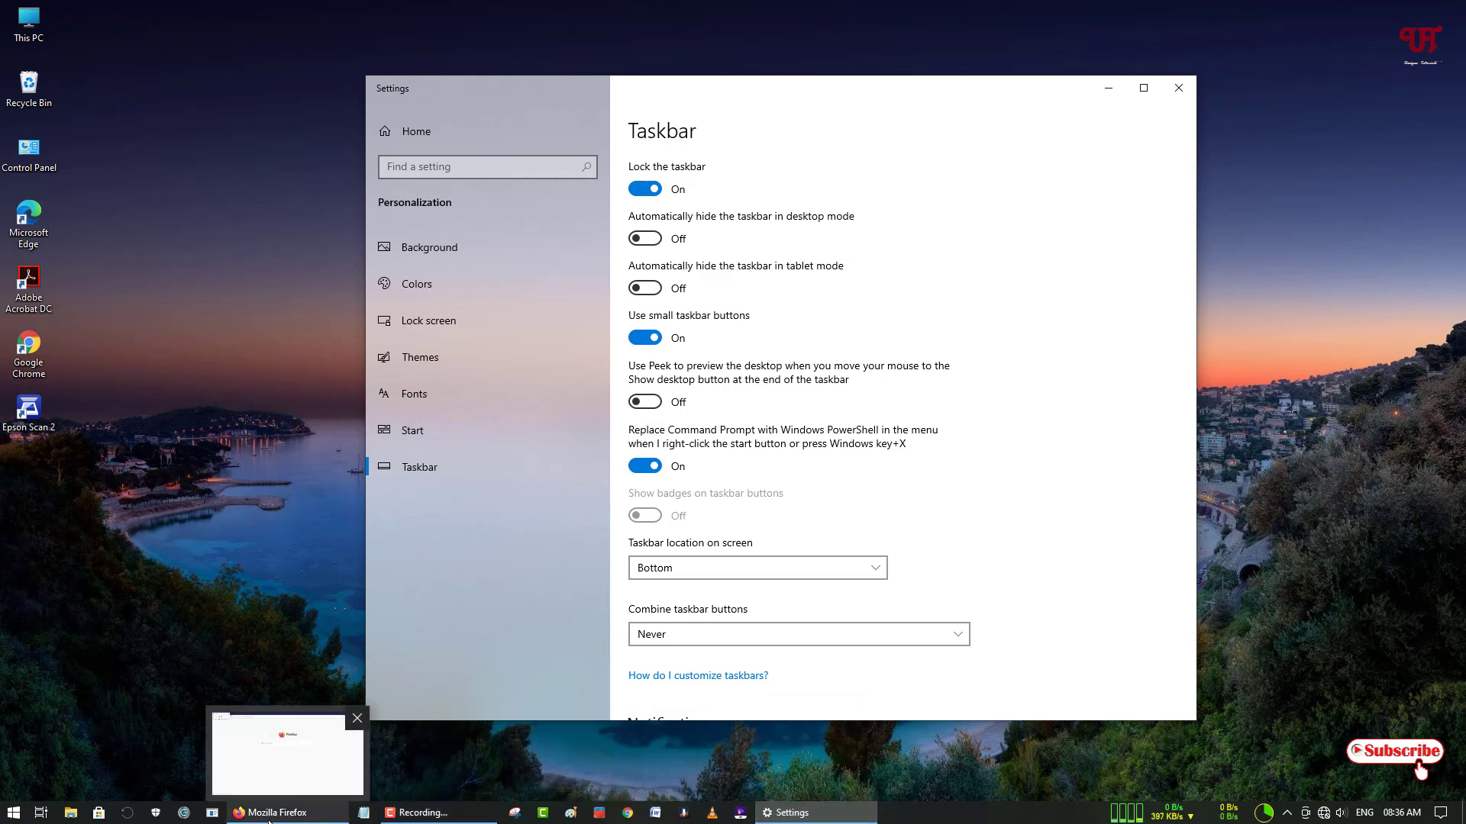
mouse_move(814, 813)
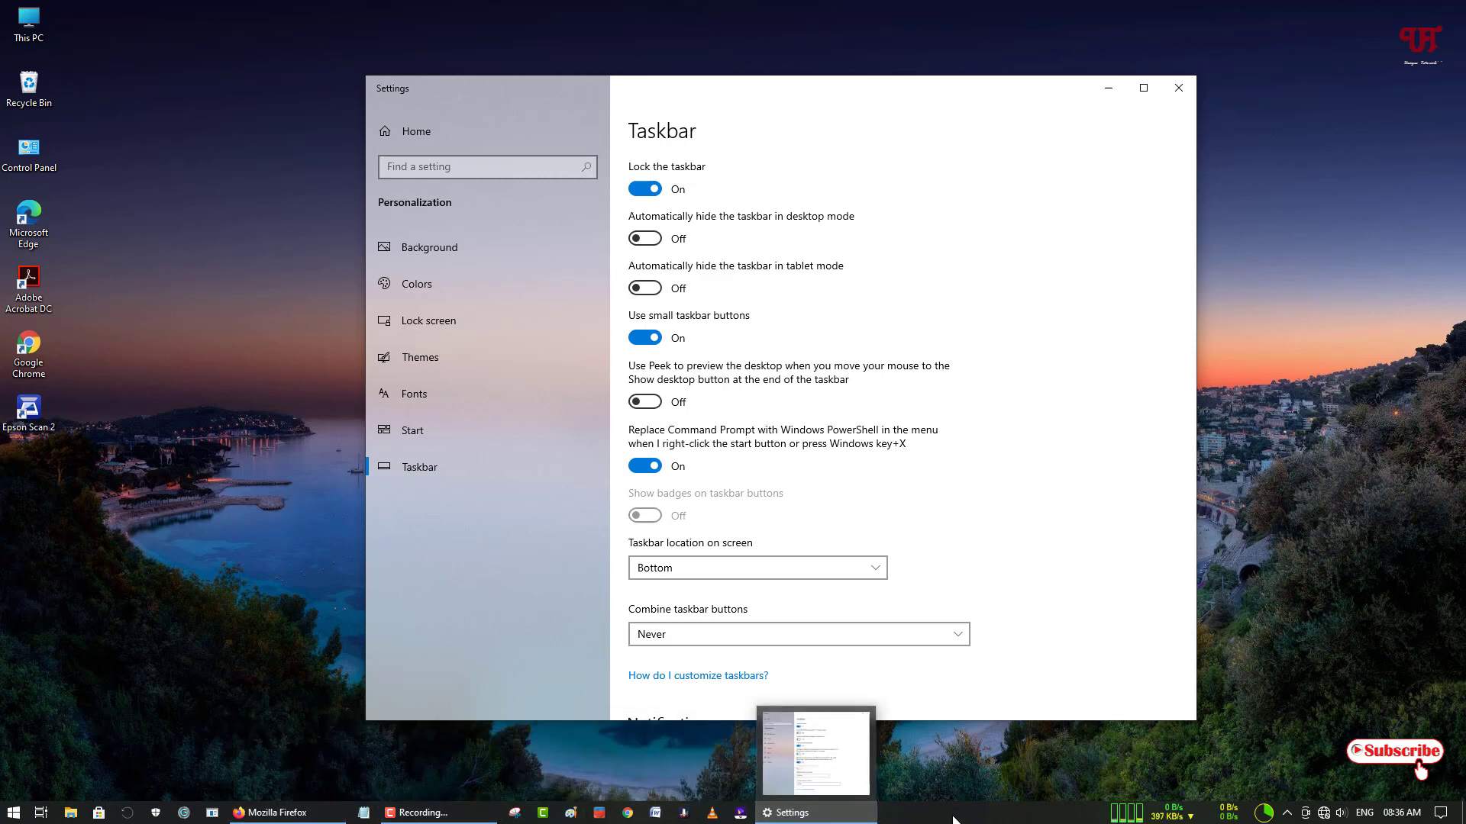
mouse_move(278, 812)
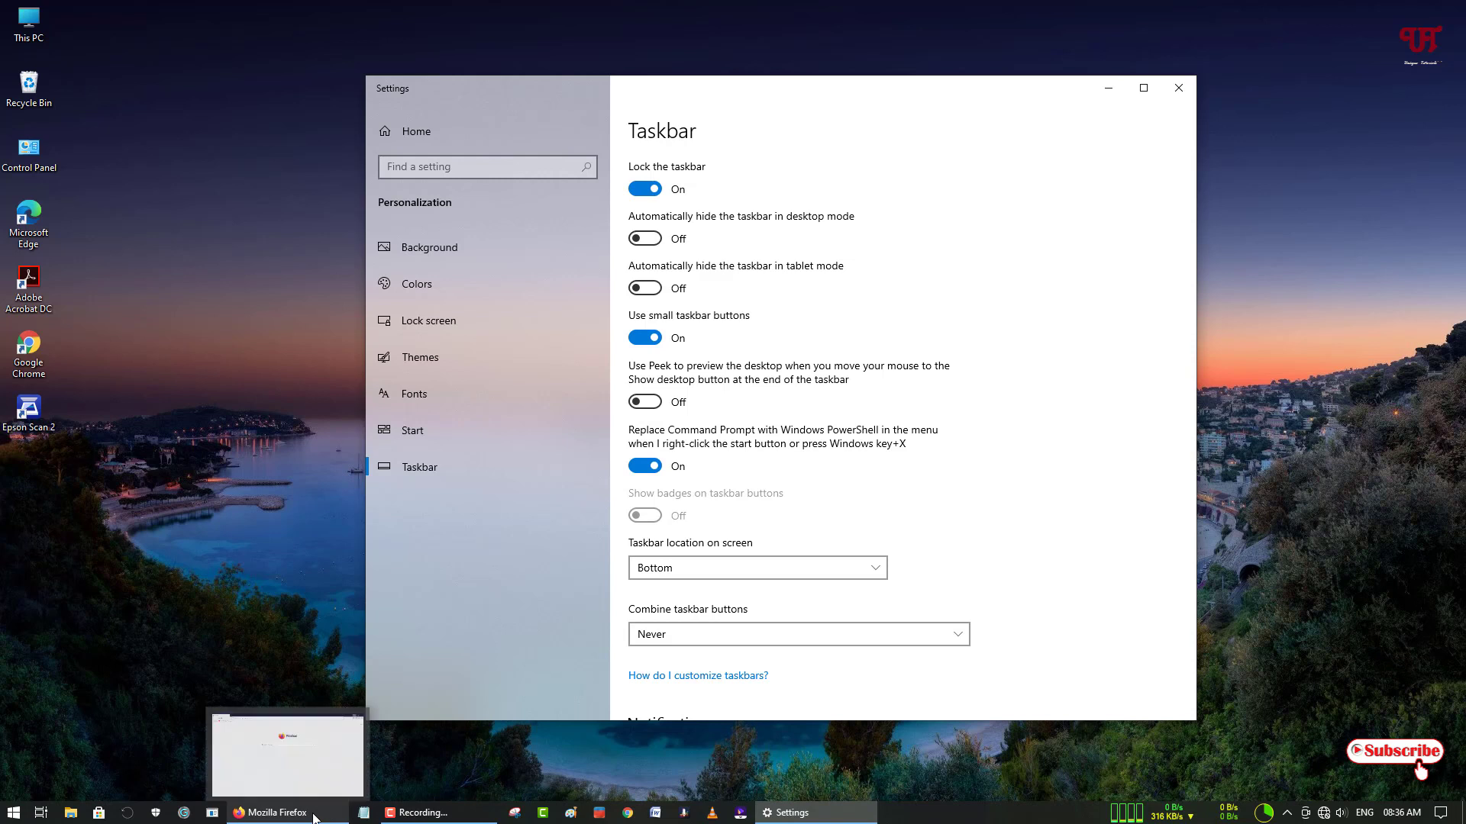
mouse_move(431, 780)
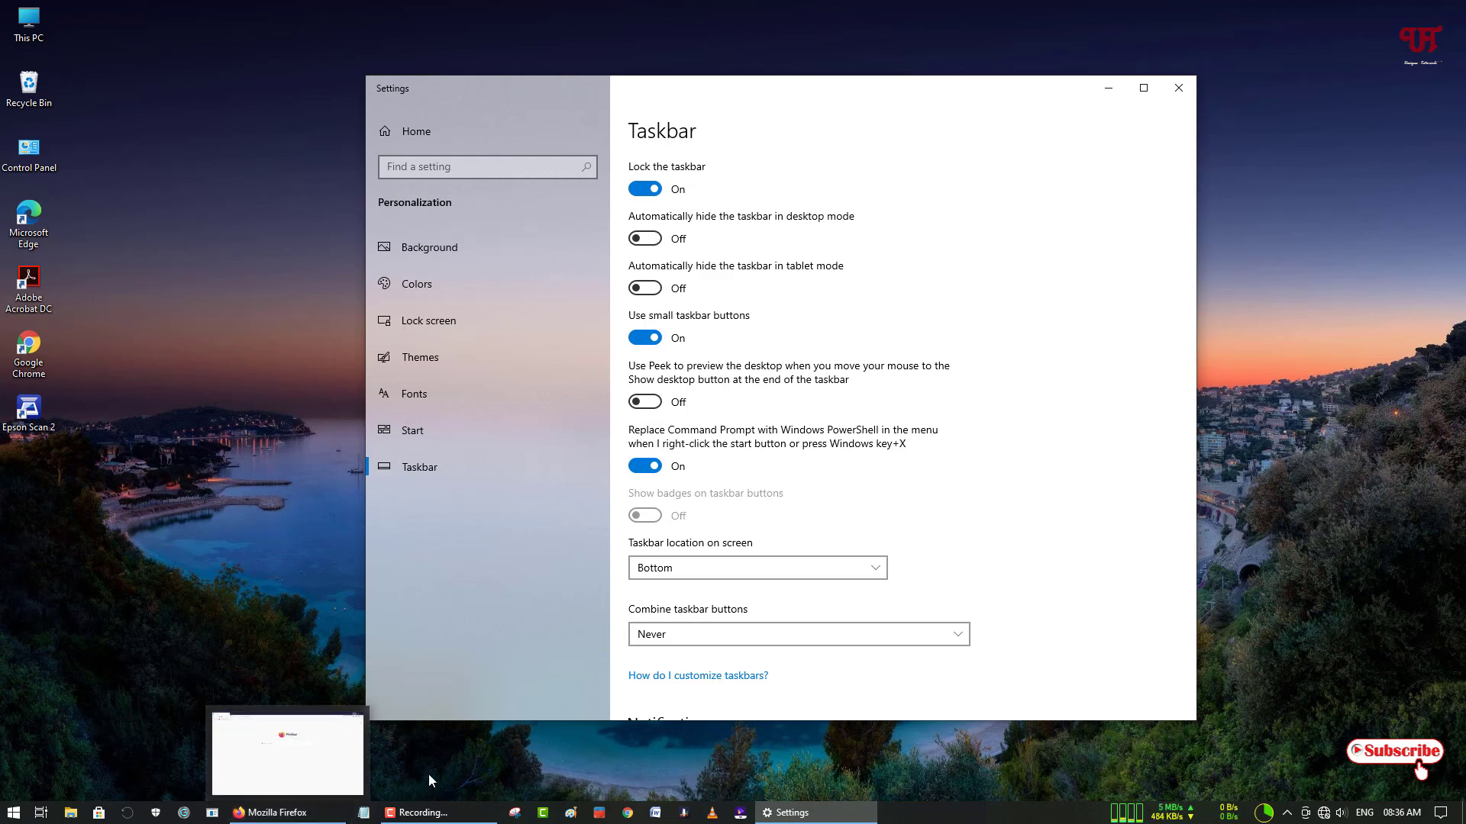
mouse_move(272, 780)
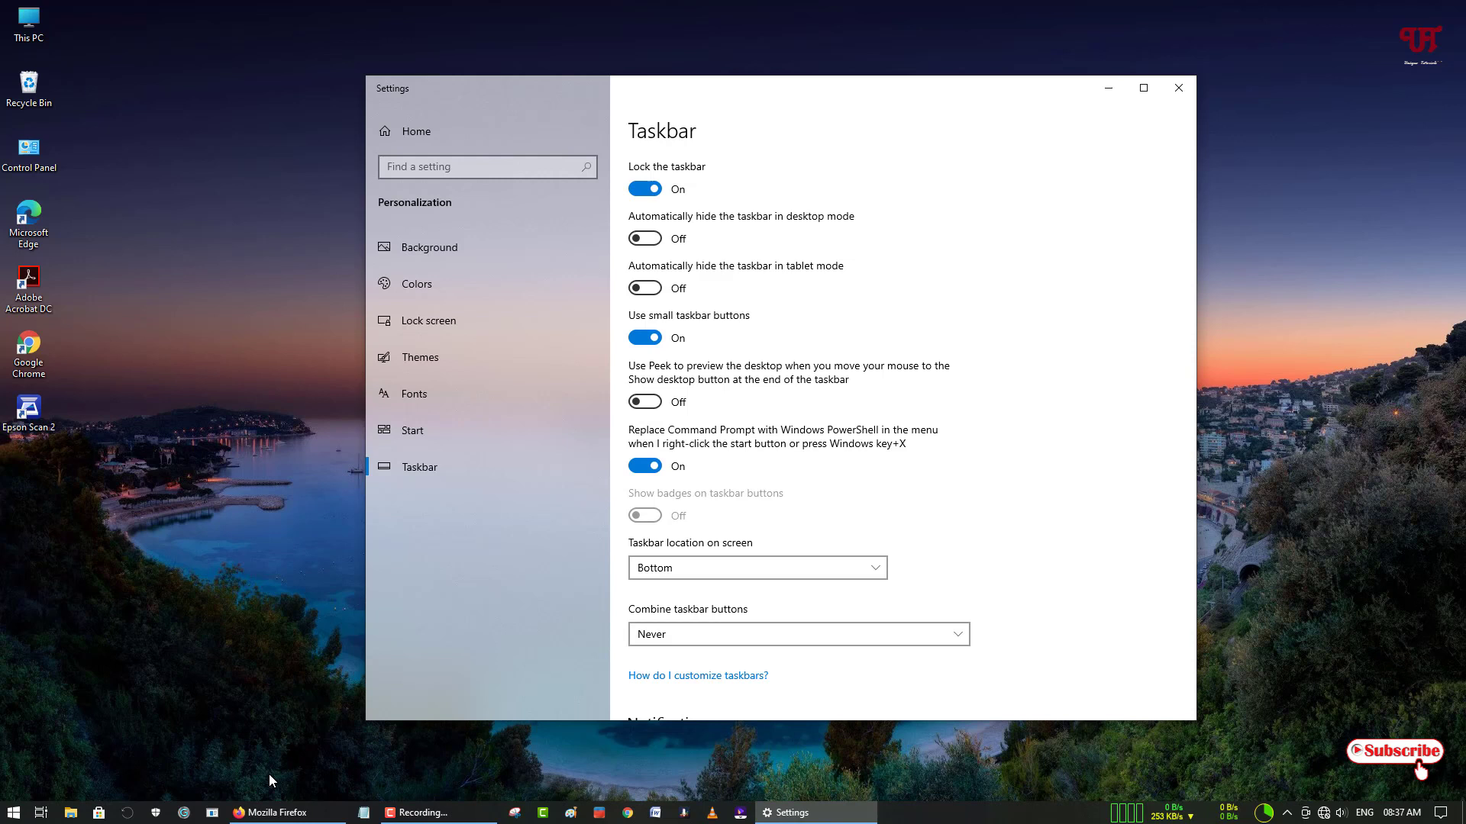
mouse_move(713, 644)
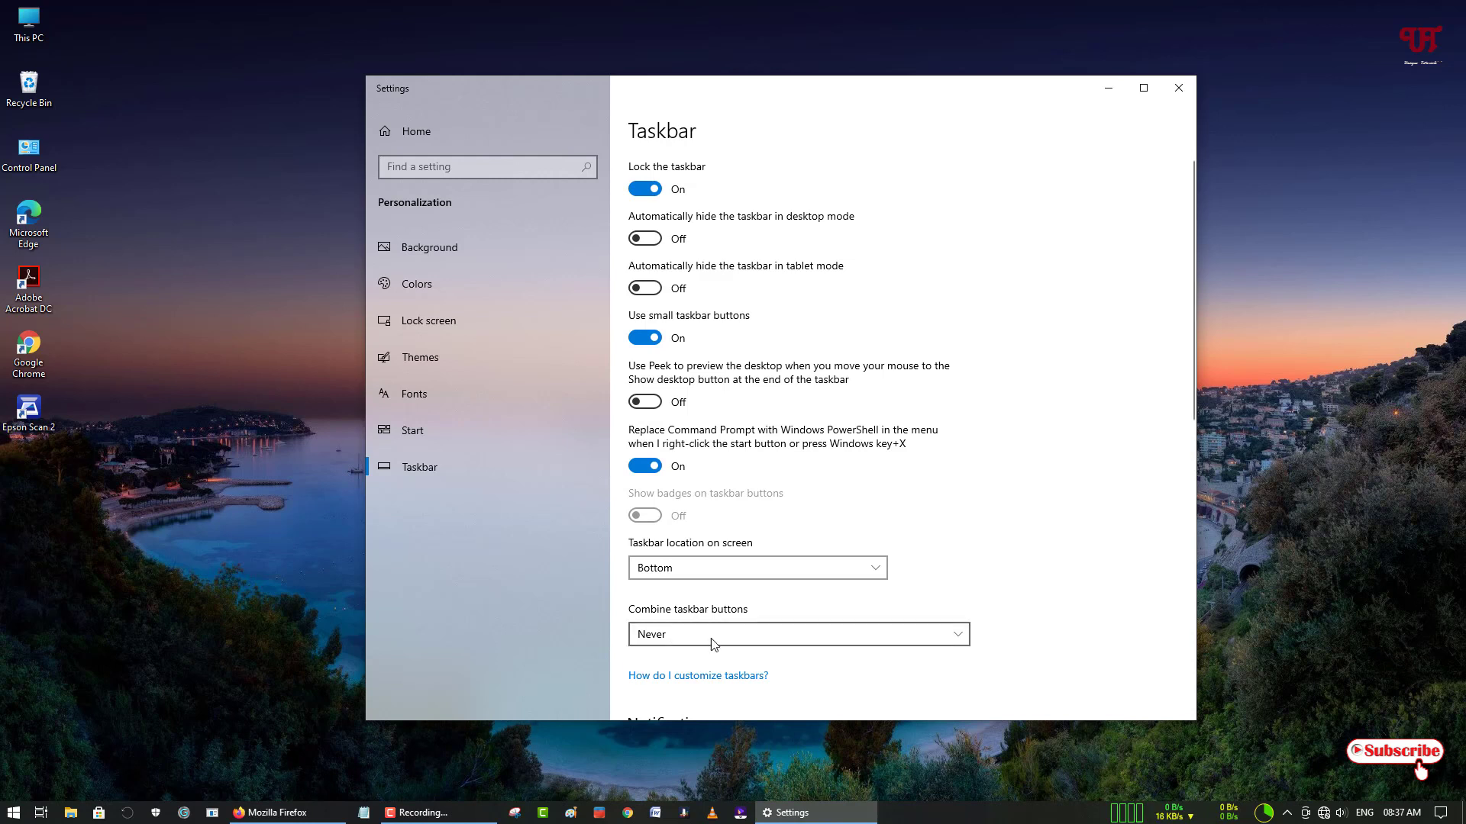
mouse_move(673, 646)
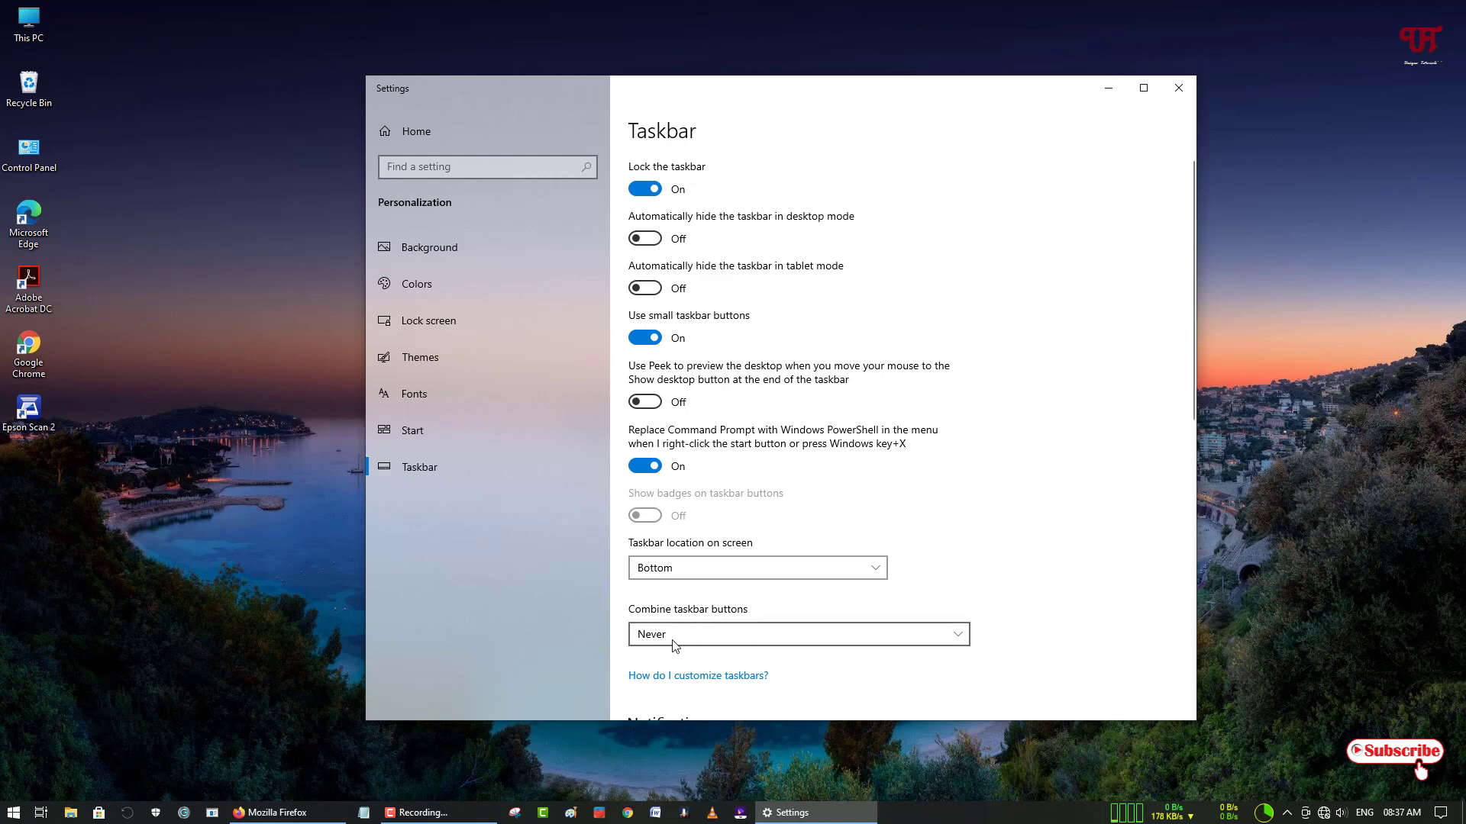
mouse_move(772, 794)
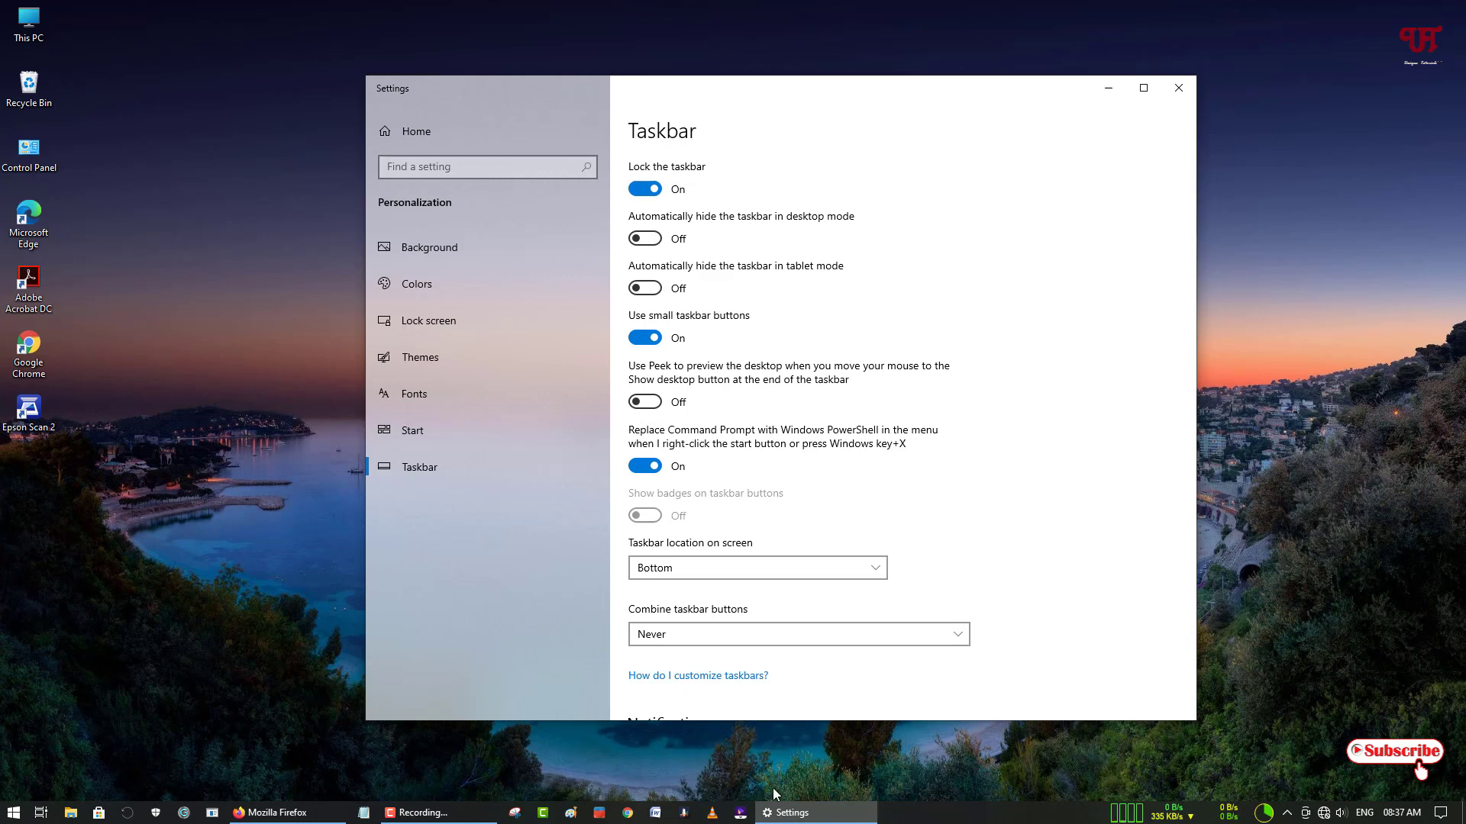
mouse_move(783, 798)
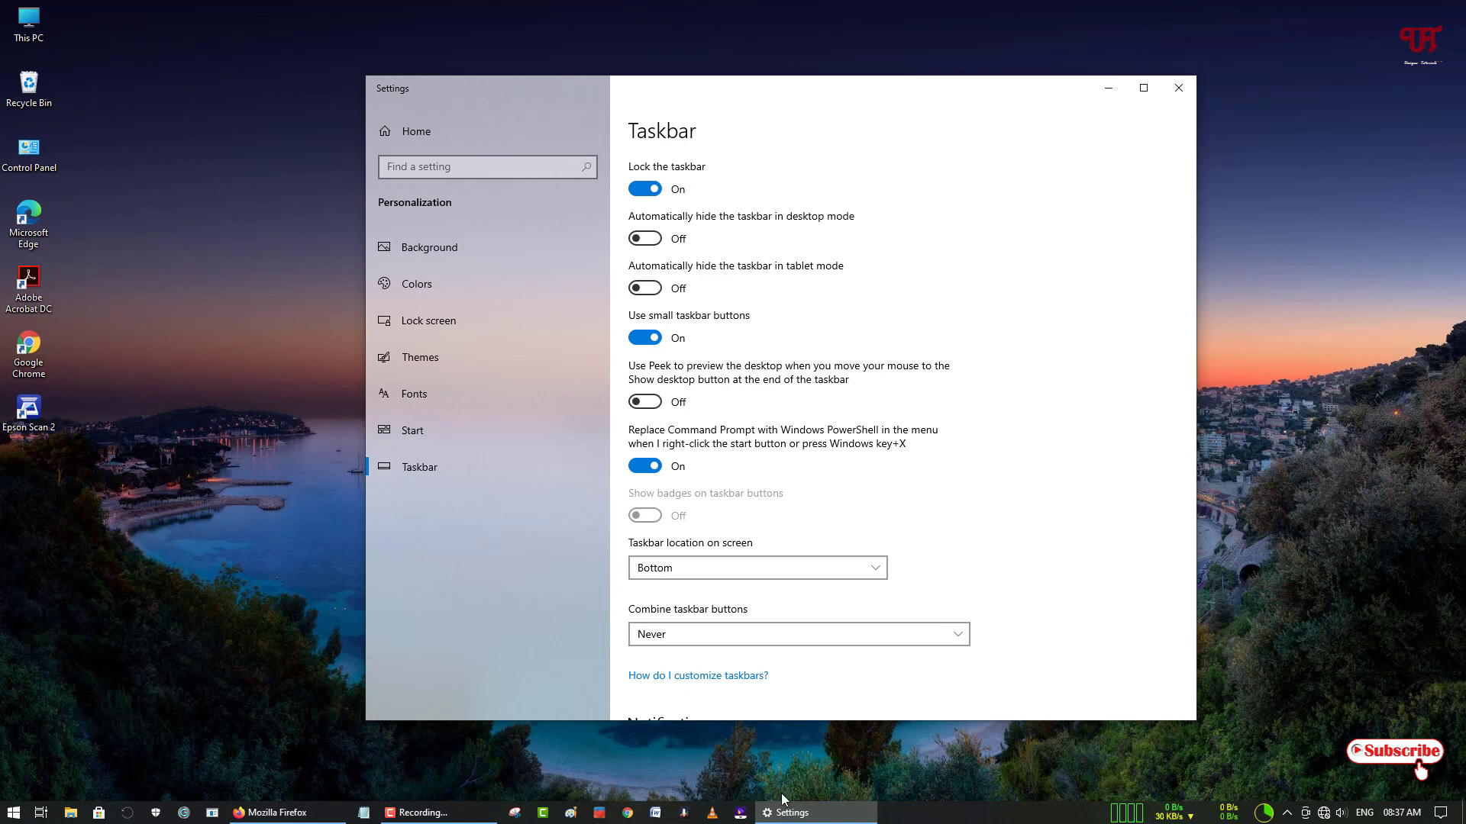
mouse_move(931, 821)
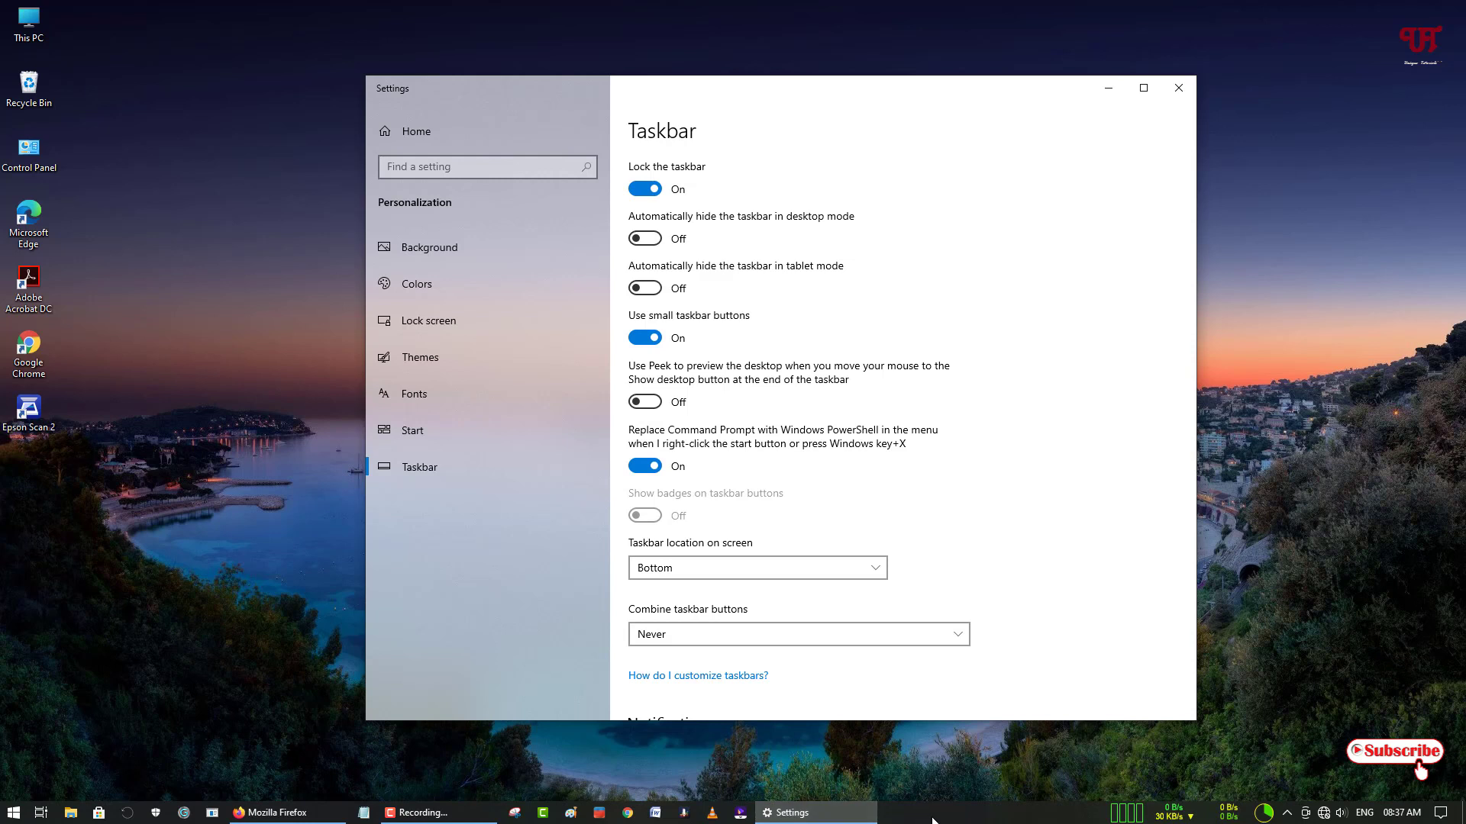
mouse_move(678, 723)
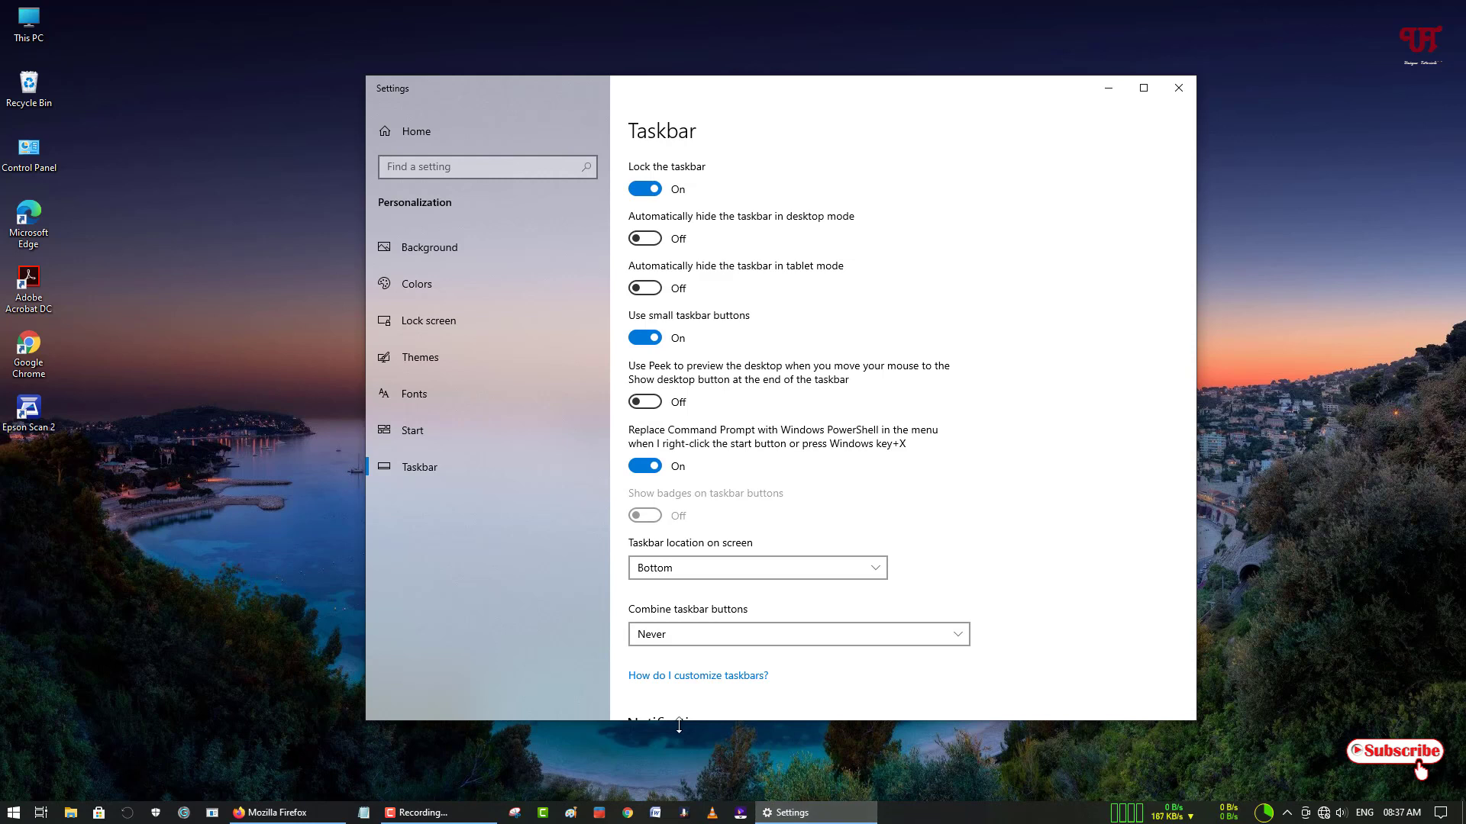
Set Combine taskbar buttons back to 'Always, hide labels'
click(797, 634)
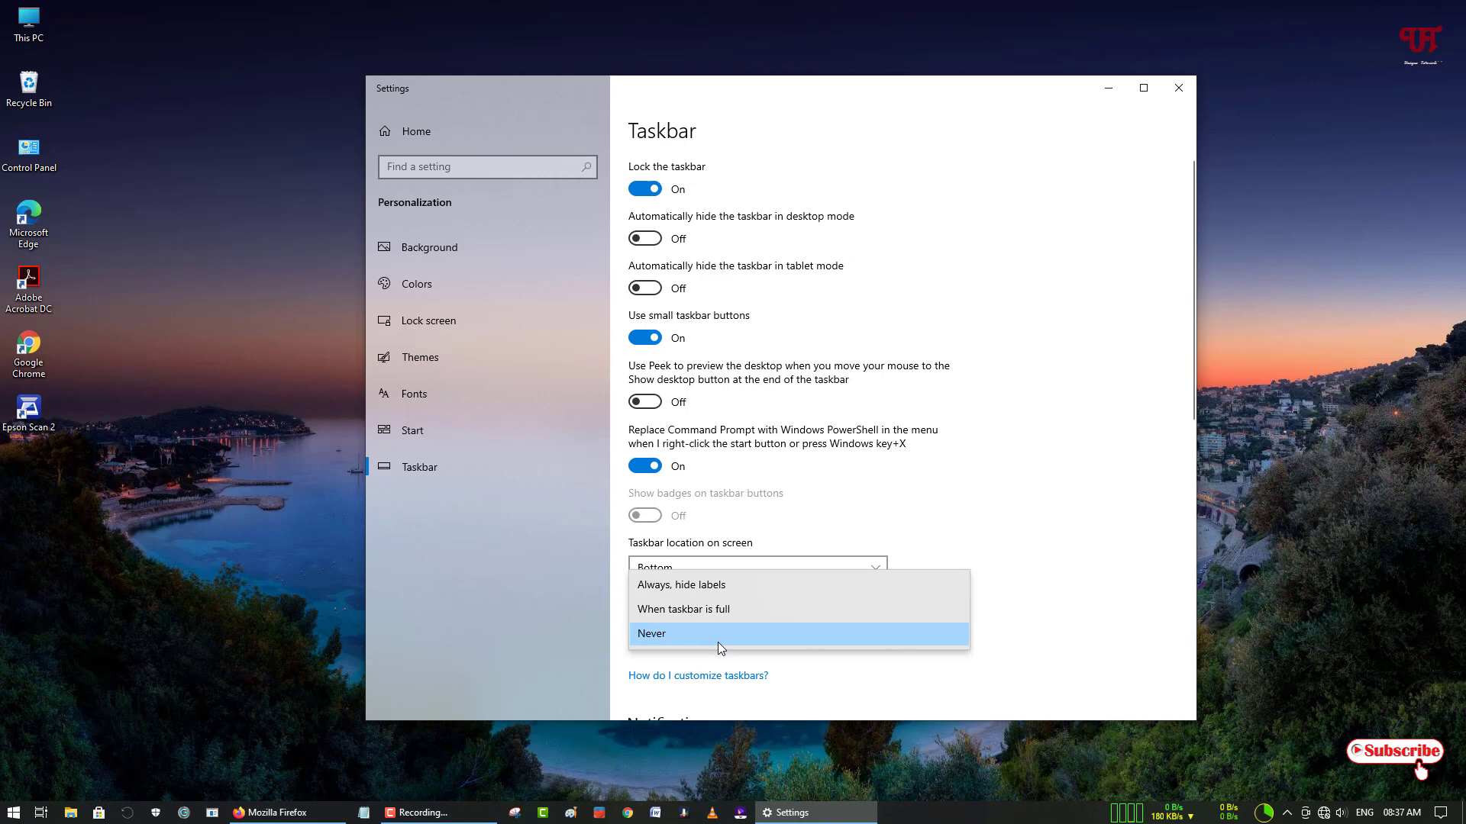
mouse_move(708, 585)
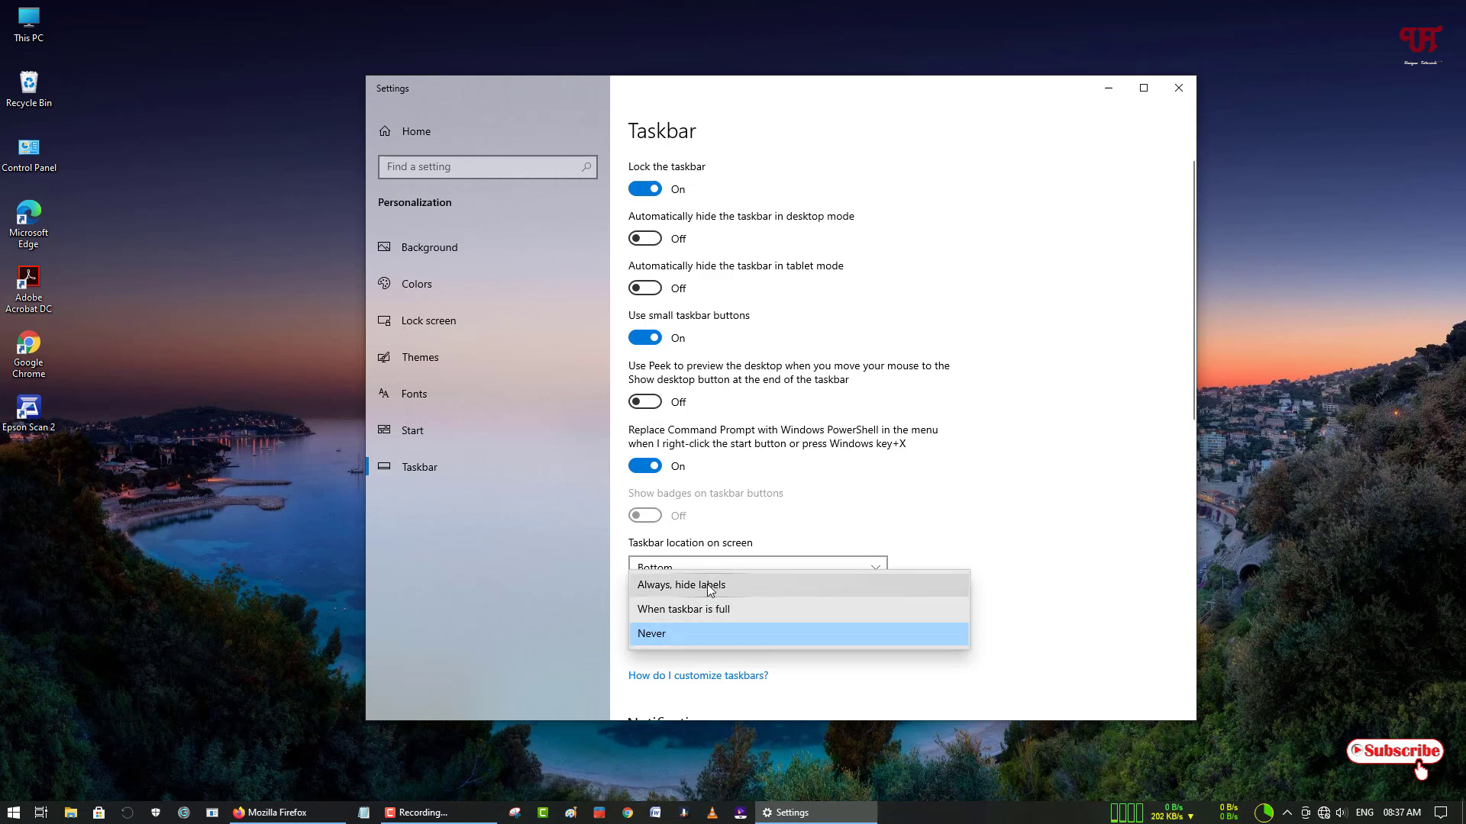
click(681, 585)
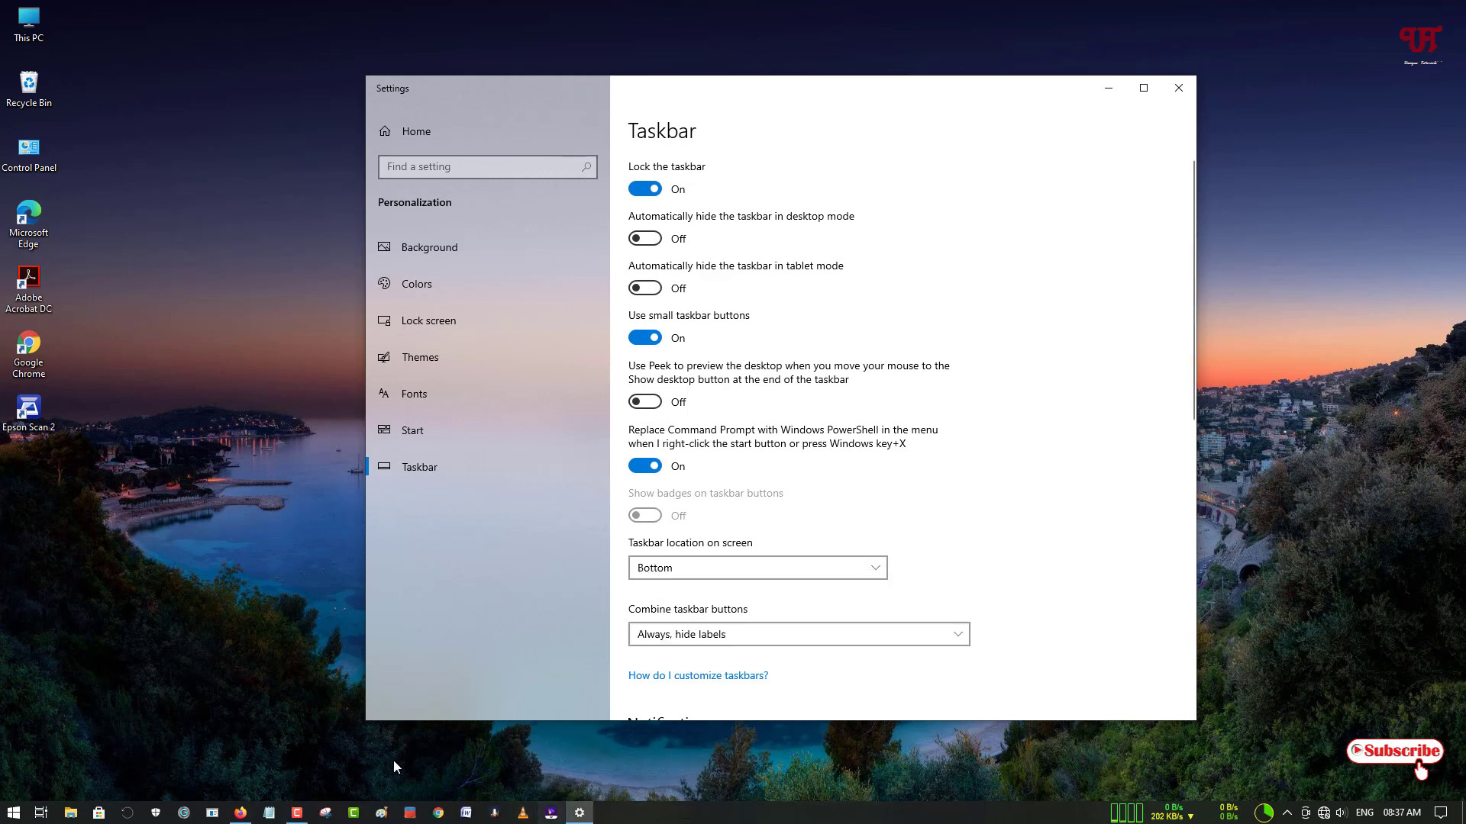
mouse_move(421, 792)
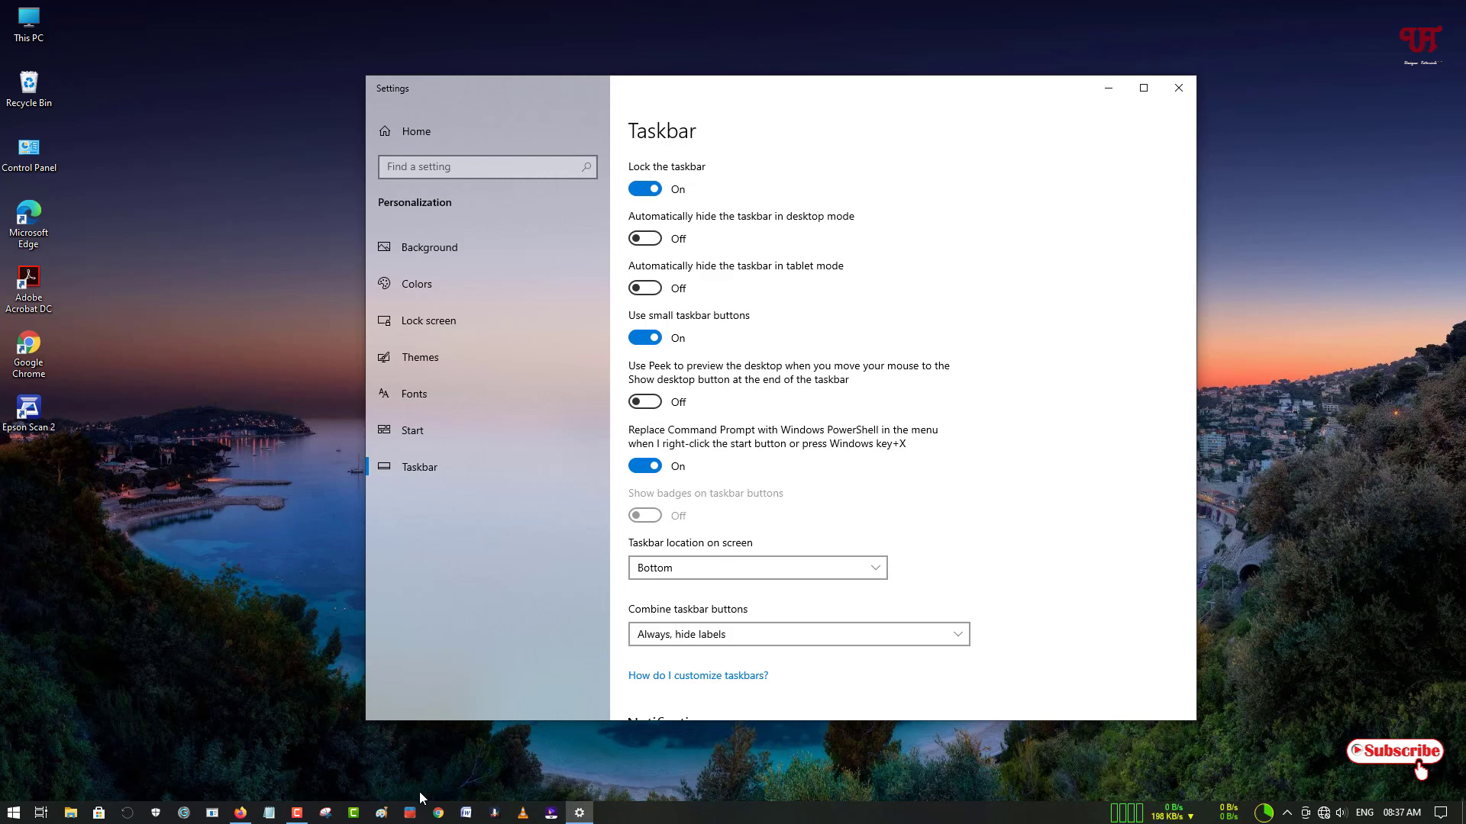
mouse_move(1177, 89)
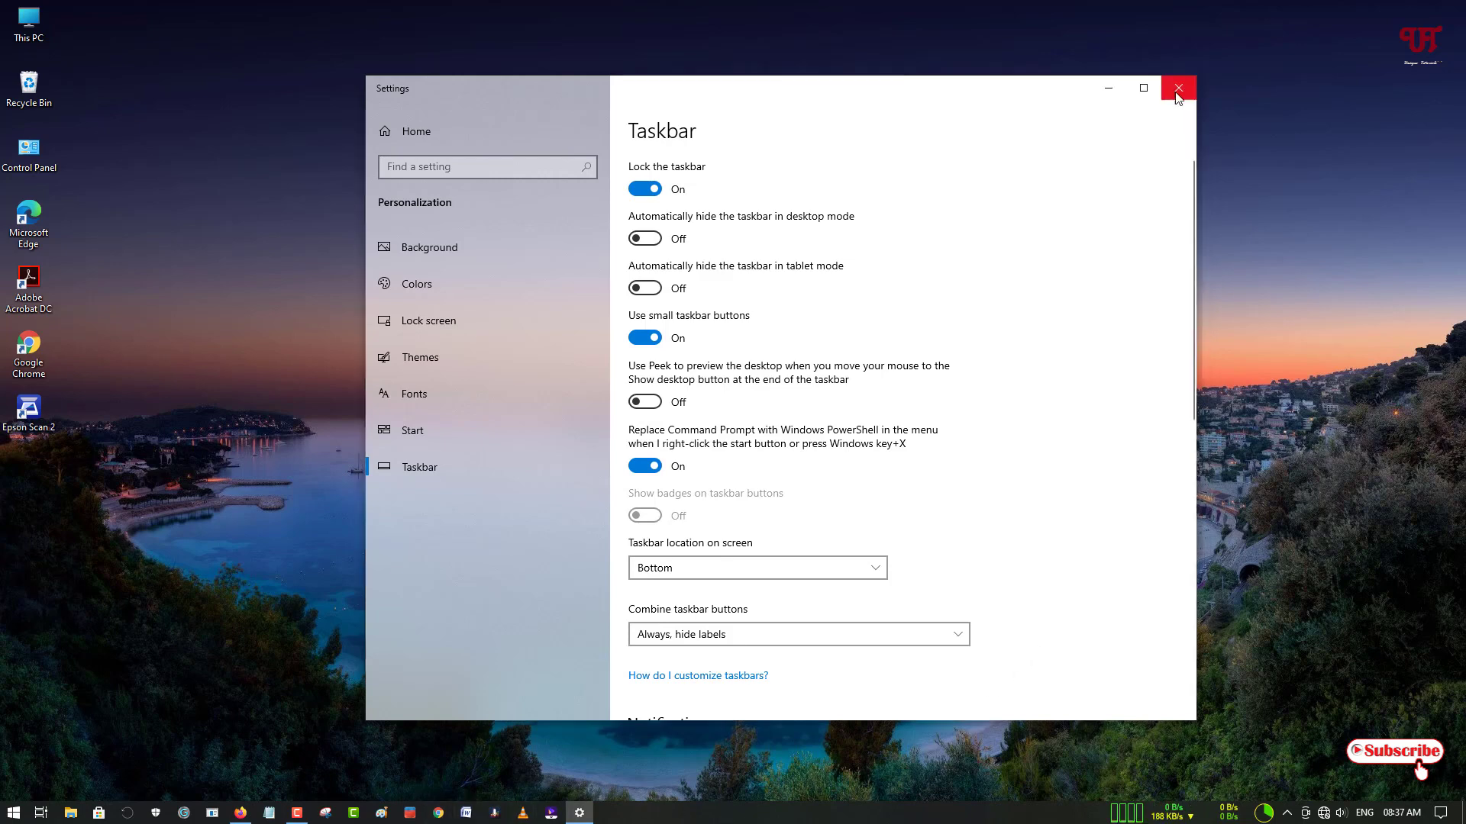
Close the Settings window, leaving the desktop with icon-only taskbar buttons
click(1178, 88)
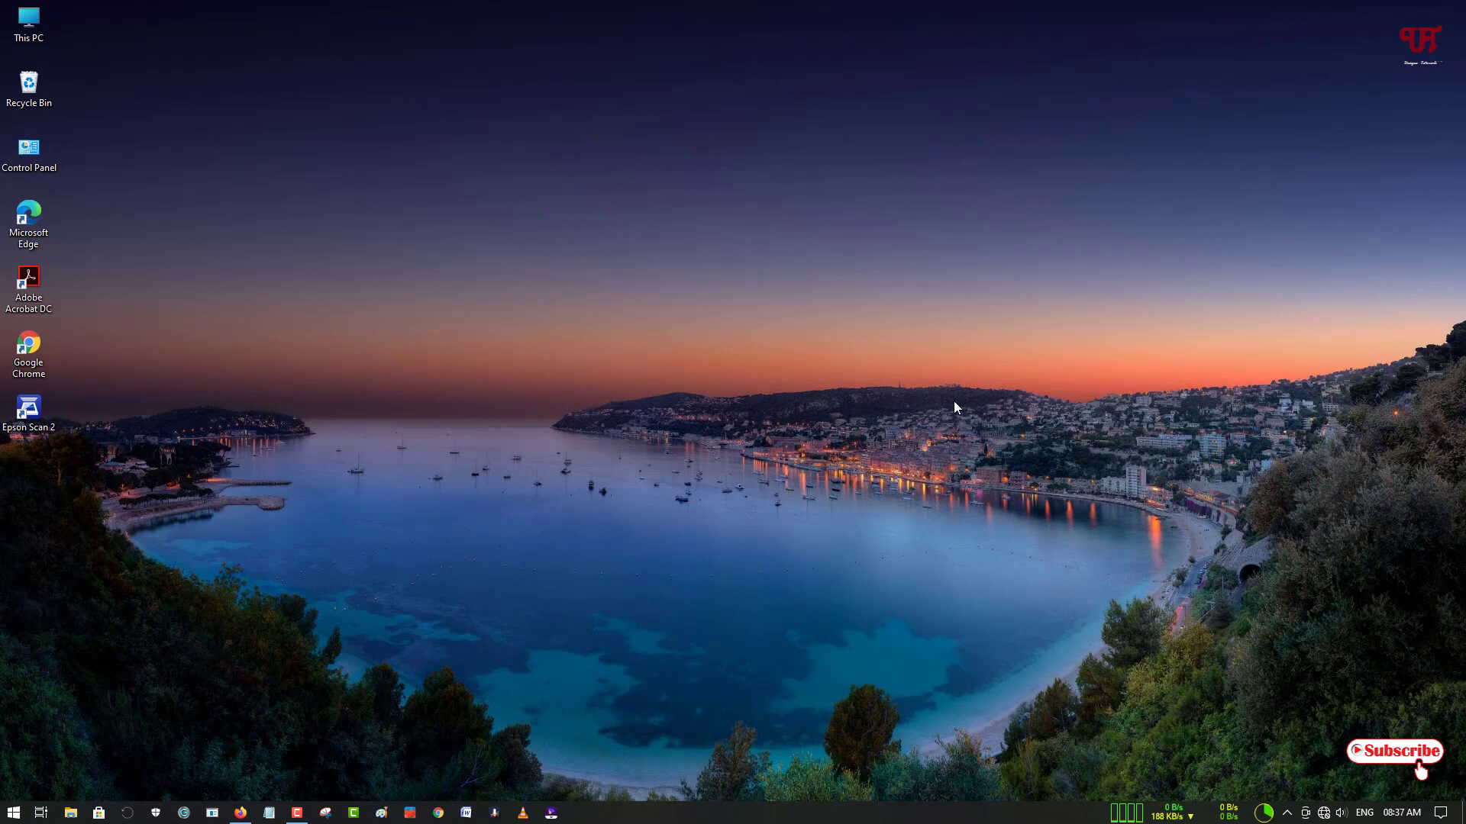
mouse_move(886, 391)
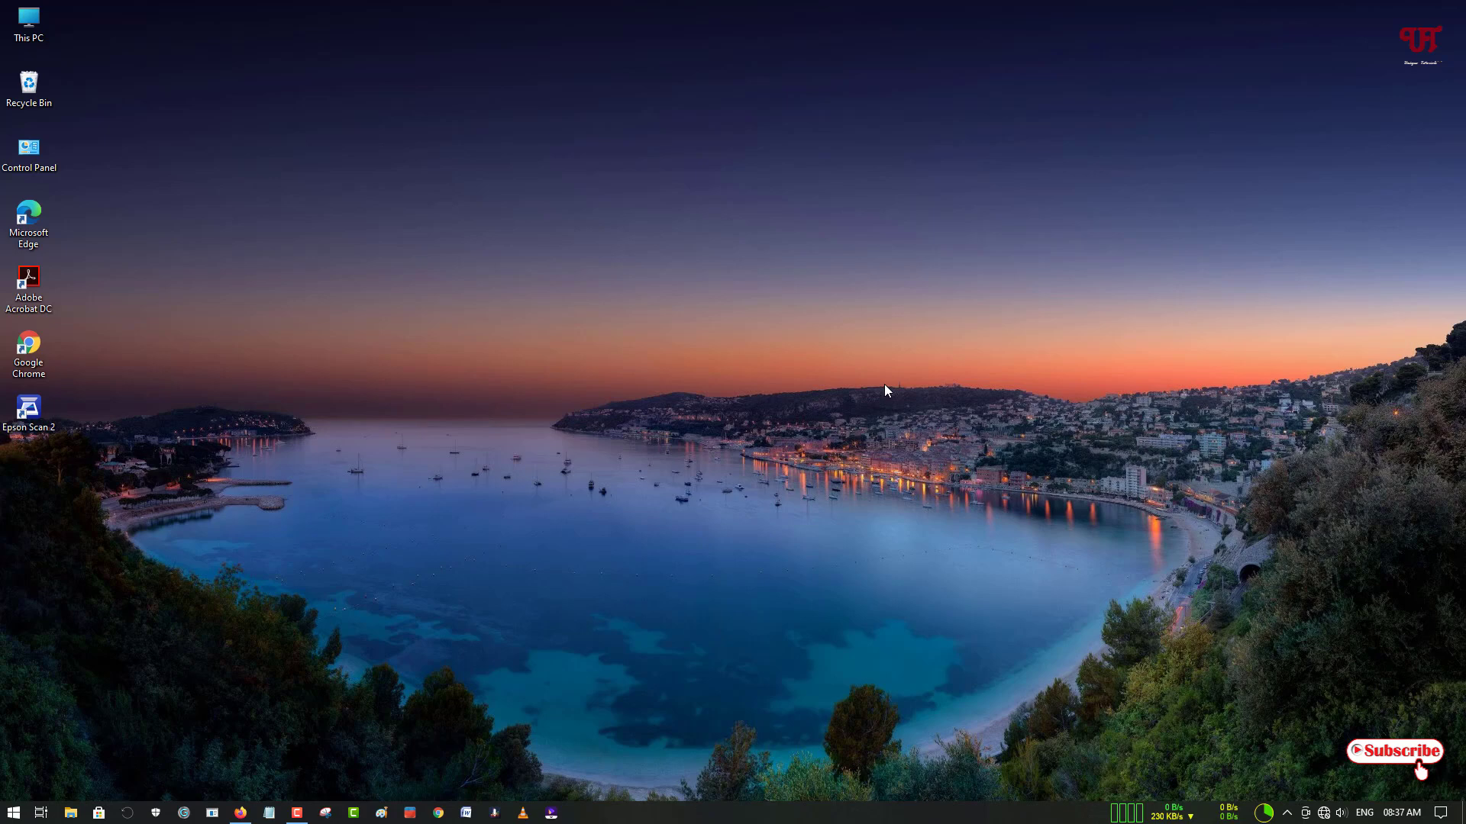
mouse_move(690, 526)
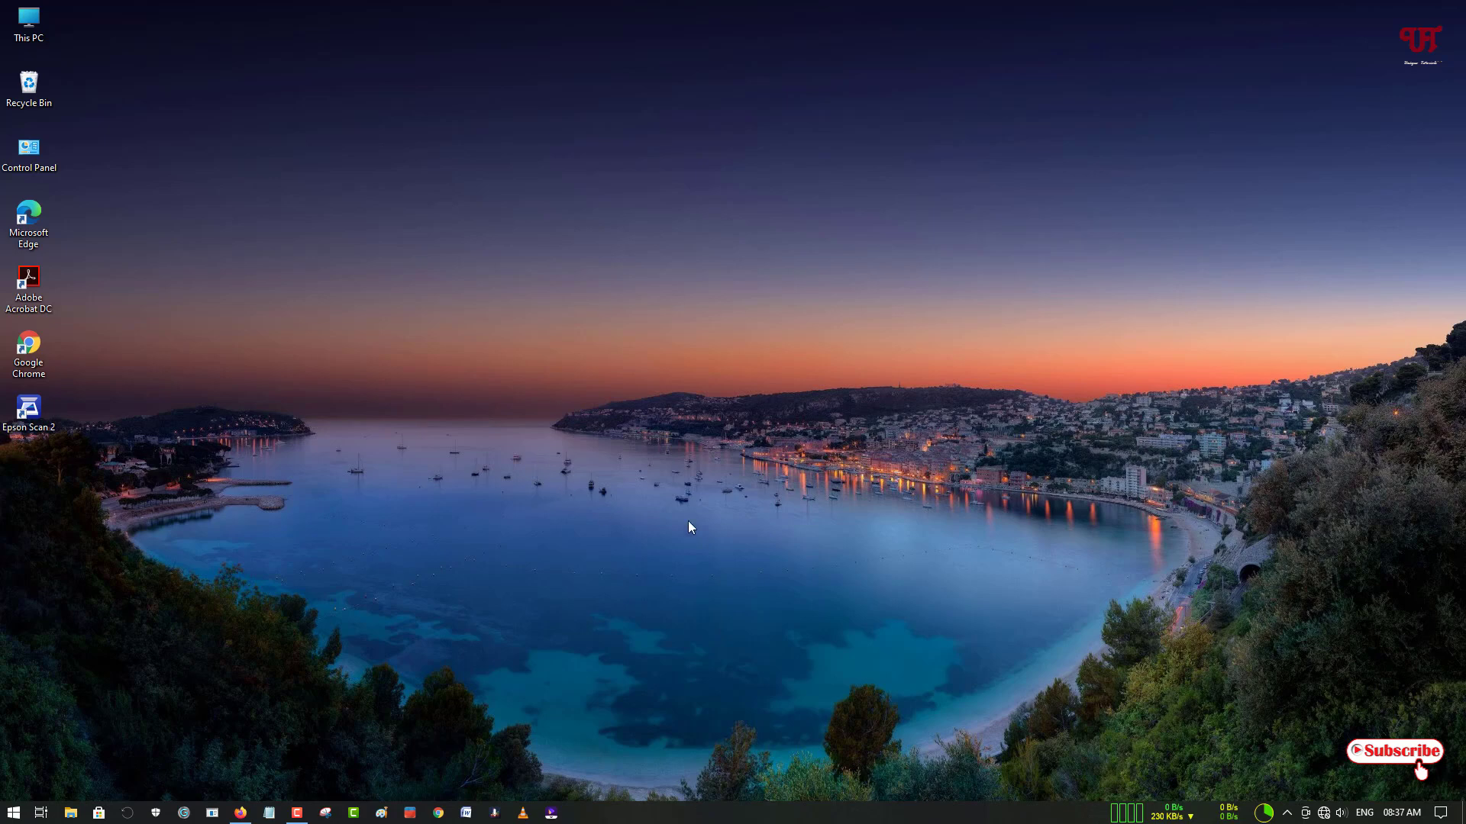
mouse_move(625, 493)
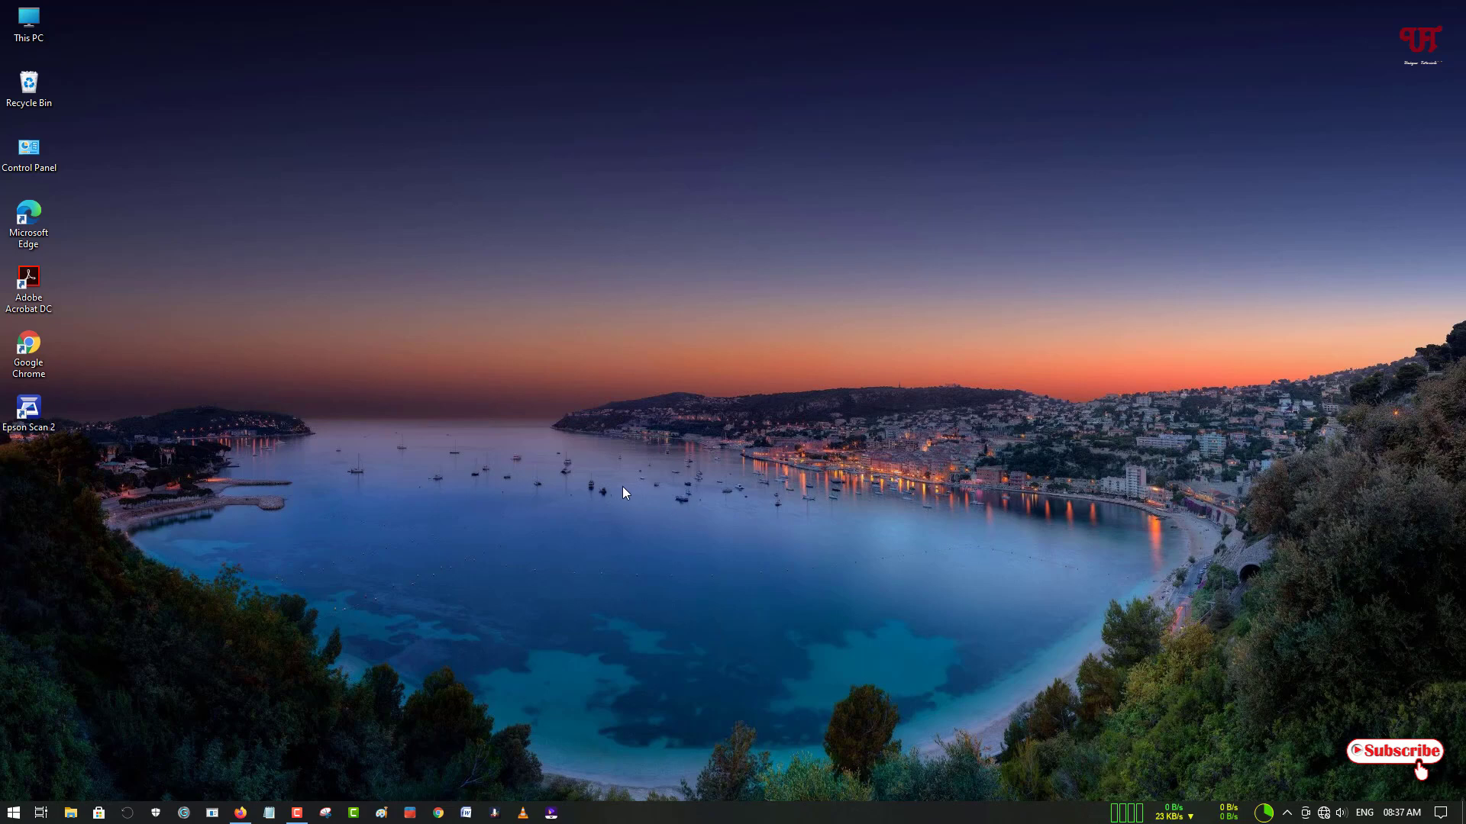
mouse_move(568, 506)
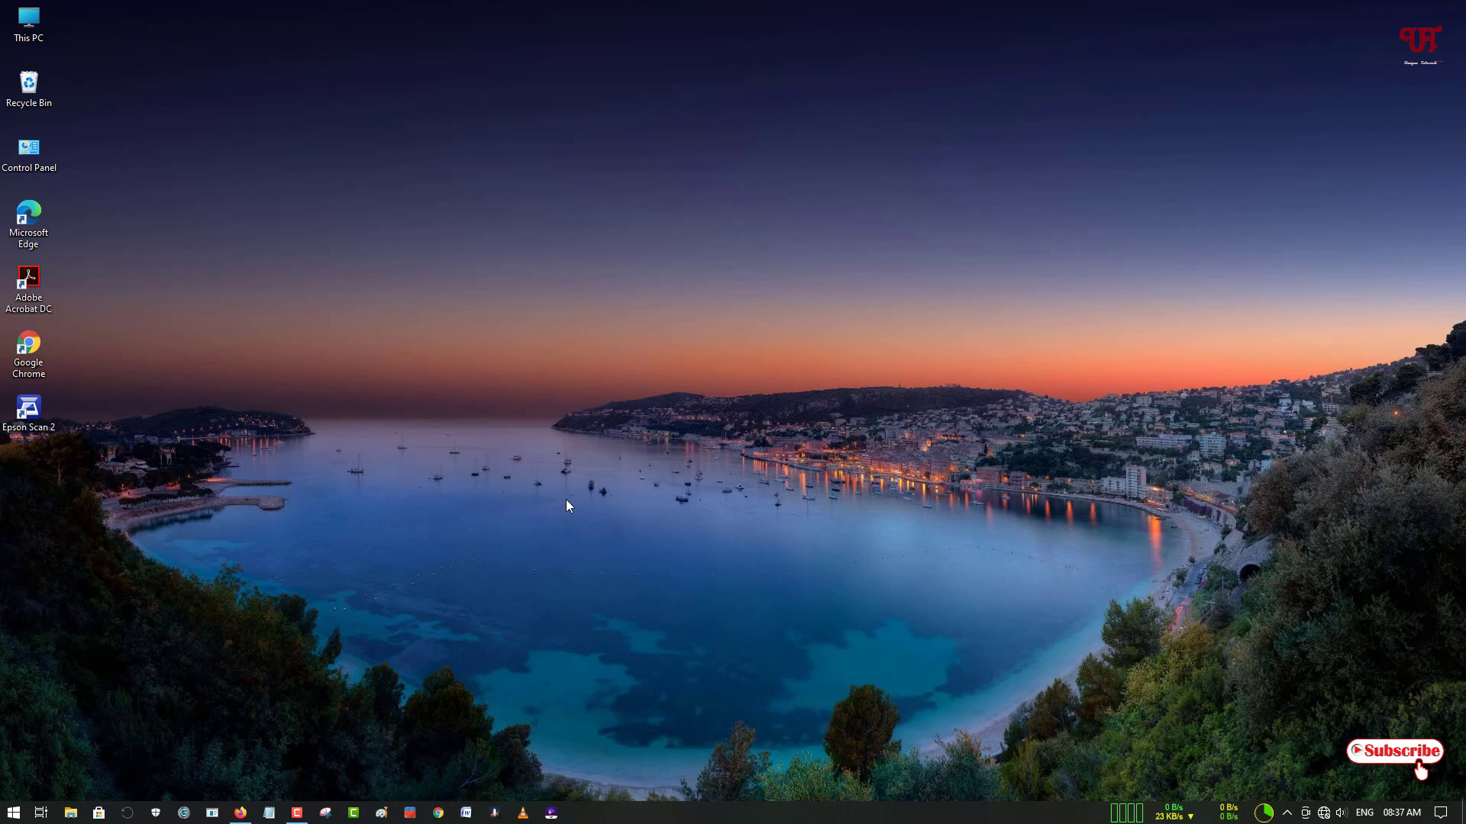
mouse_move(567, 511)
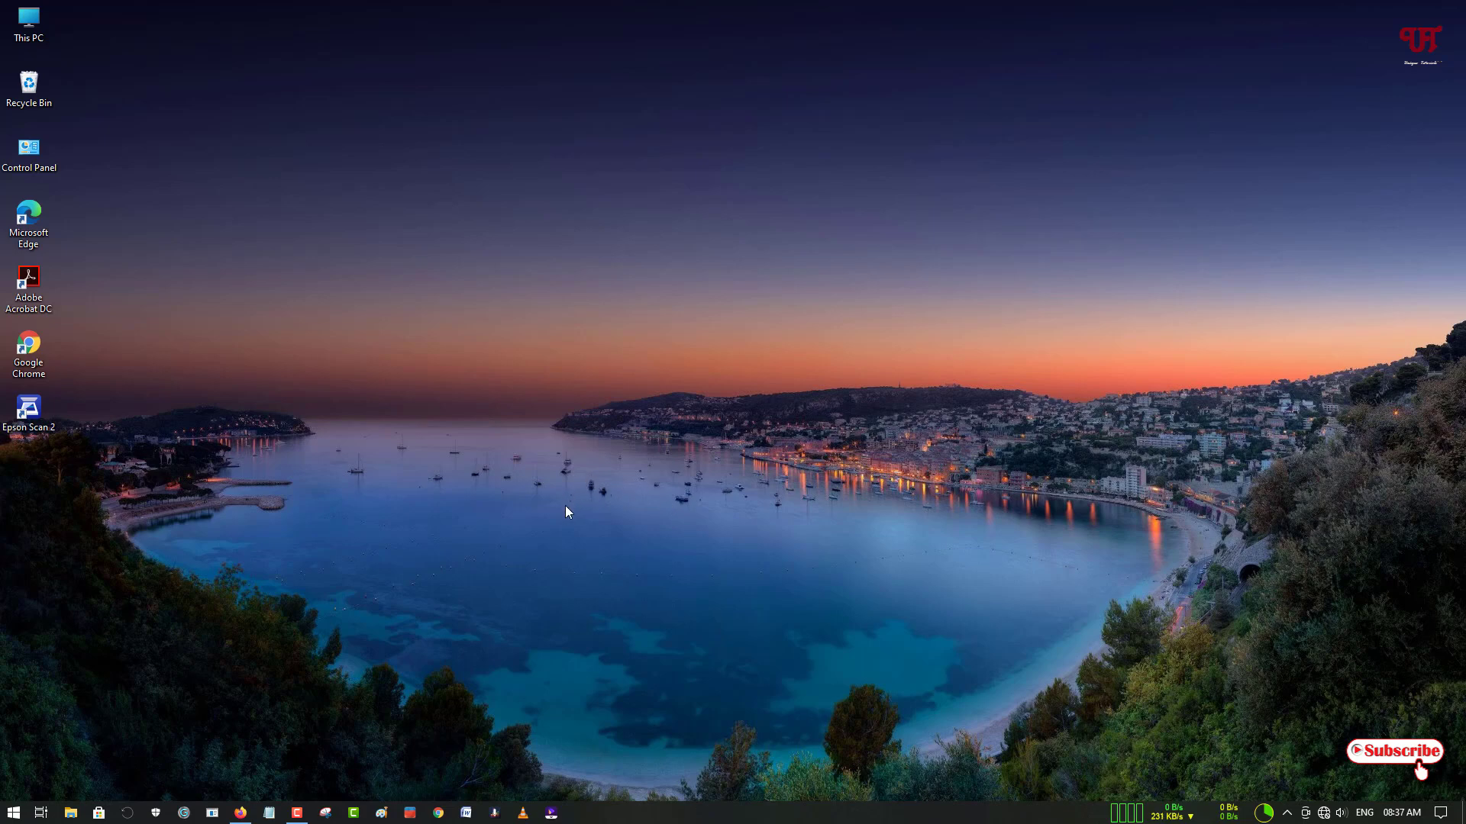